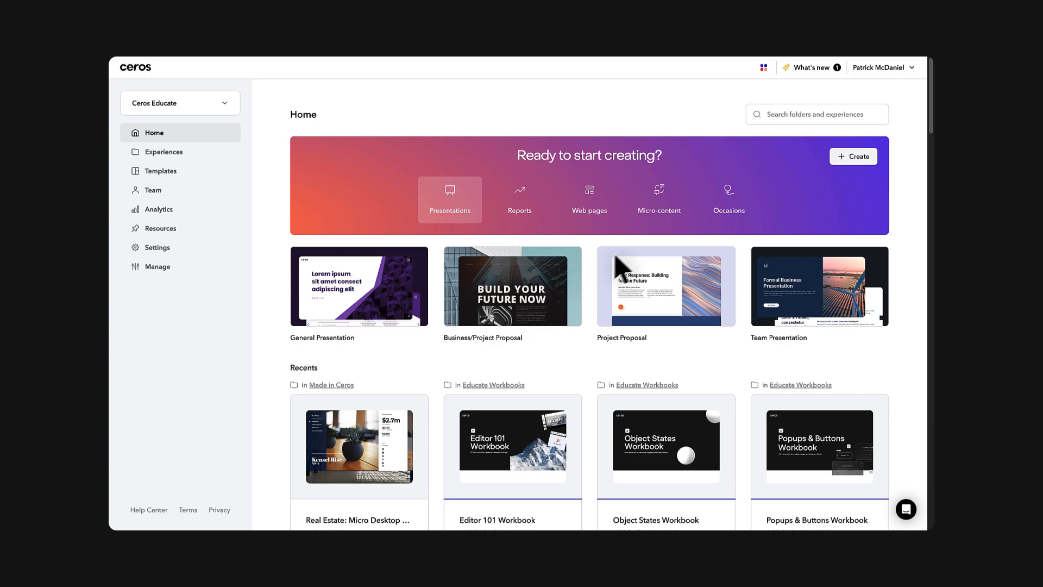
Step: Reveal the Create options: template, blank canvas, import and new folder
click(854, 157)
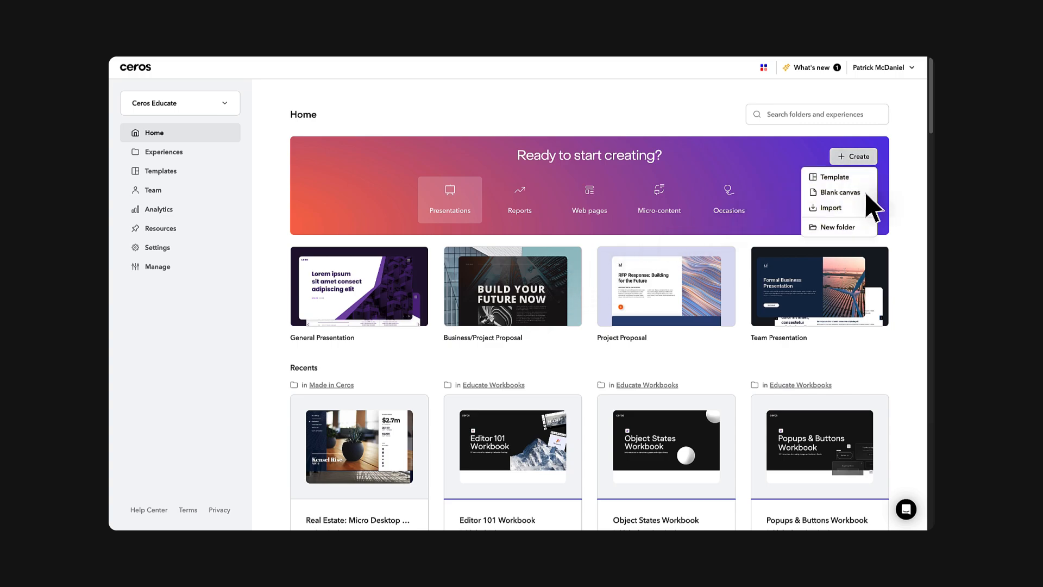
mouse_move(869, 245)
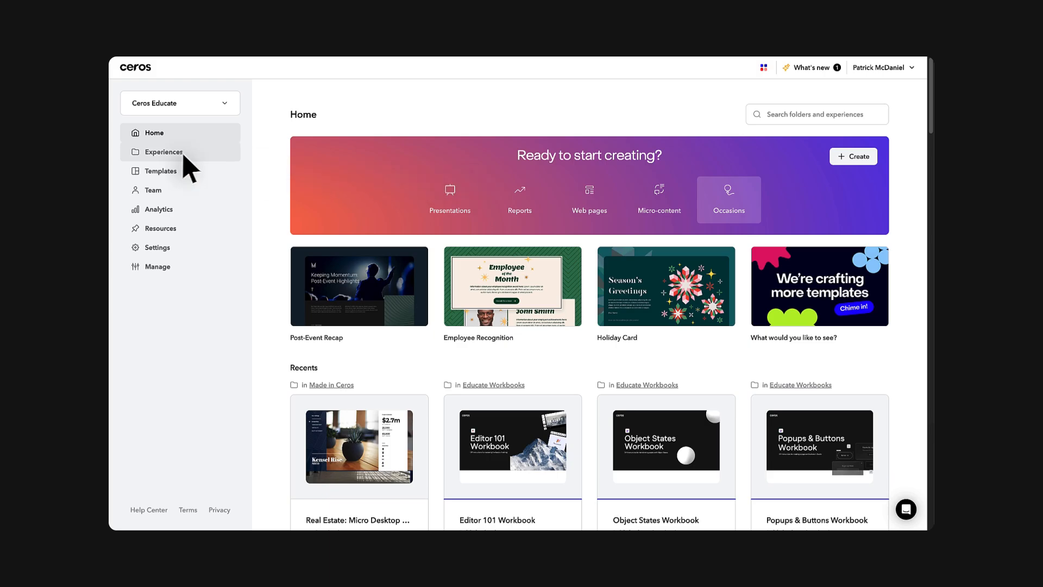
Step: Open Real Estate: Micro Site from the Made in Ceros folder in Studio
click(164, 152)
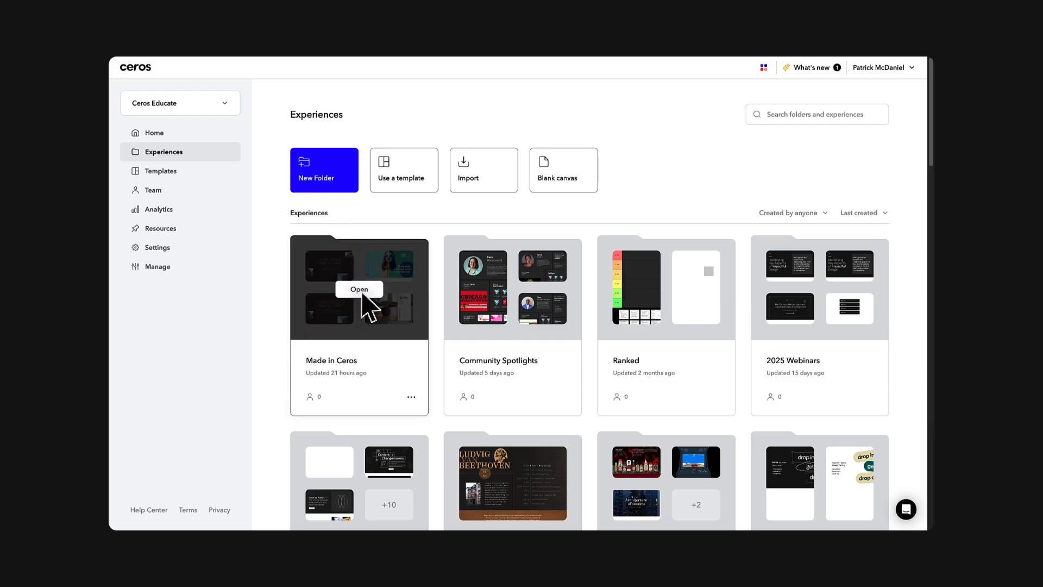
click(359, 287)
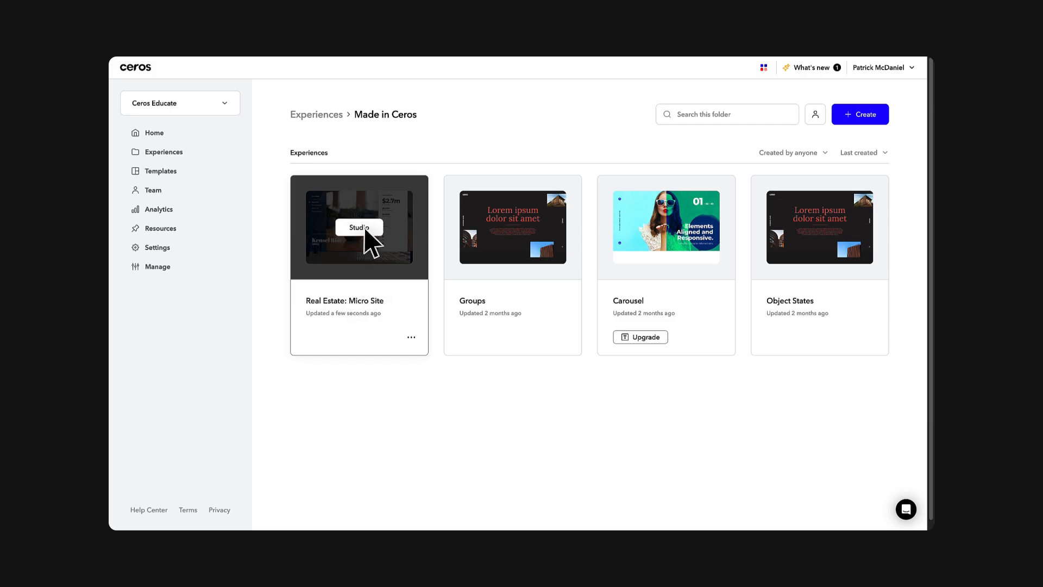
click(359, 227)
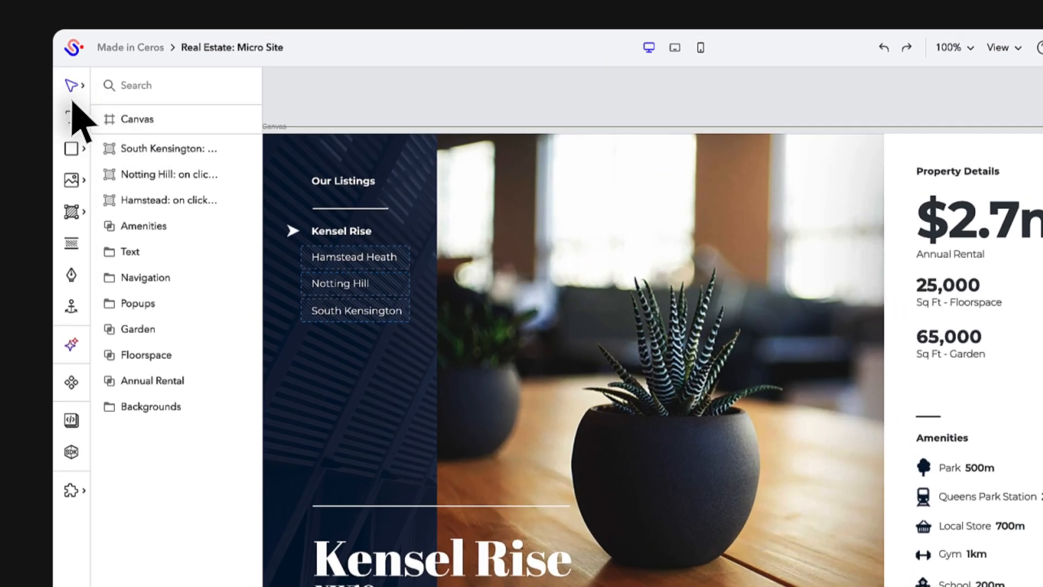
mouse_move(72, 459)
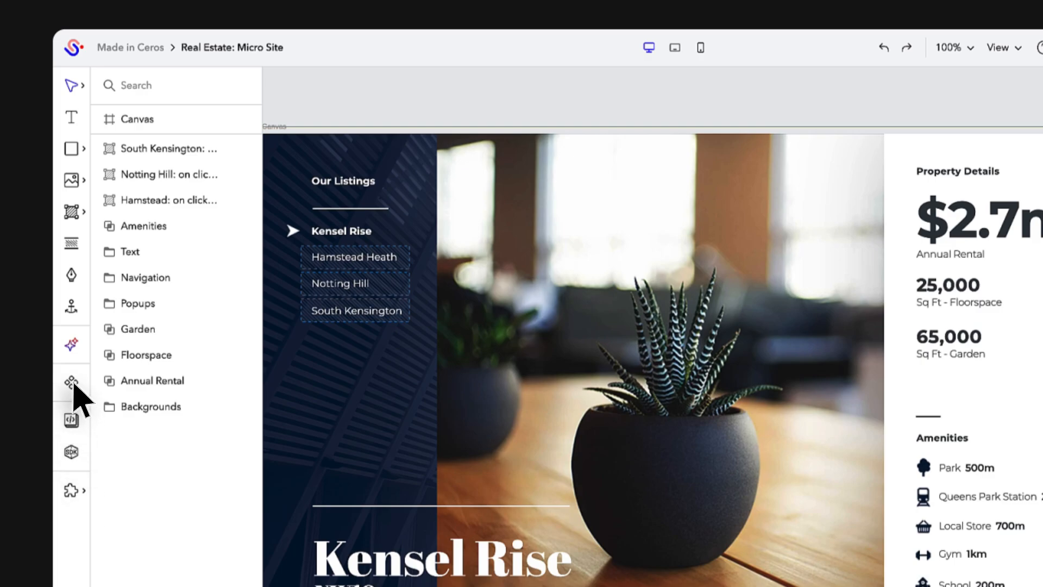
click(72, 382)
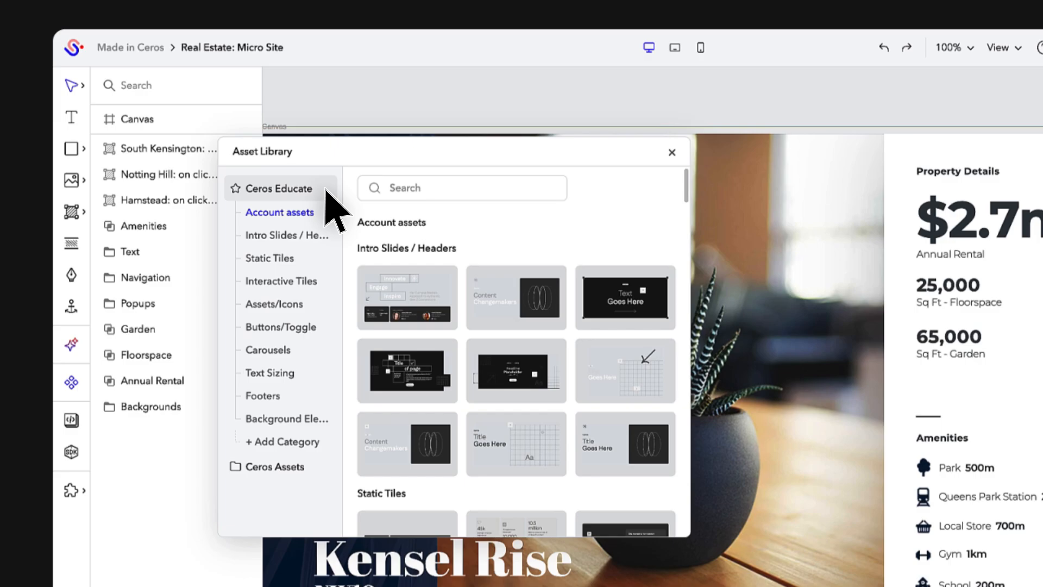
mouse_move(275, 466)
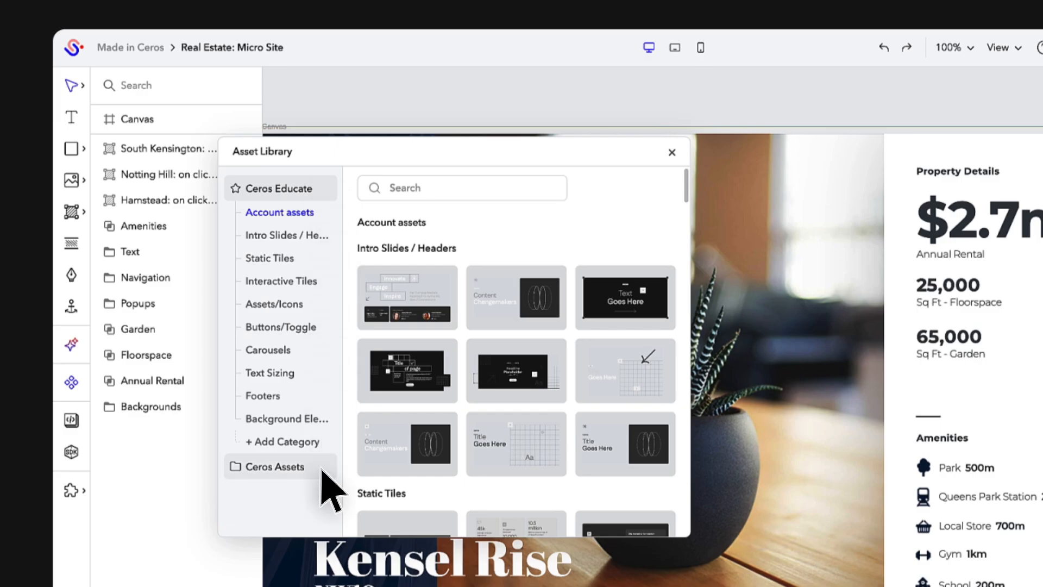
click(274, 466)
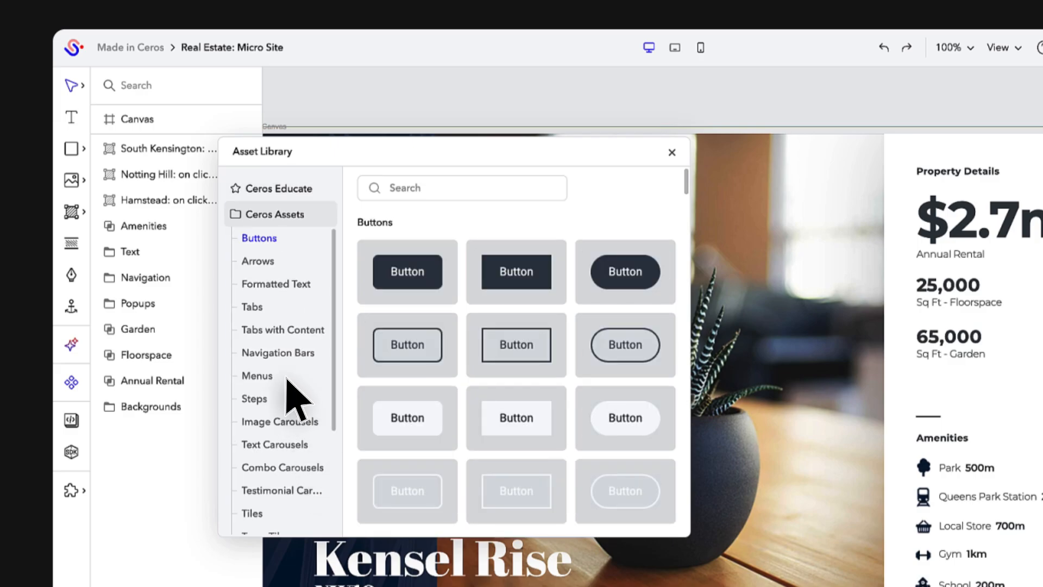
click(256, 376)
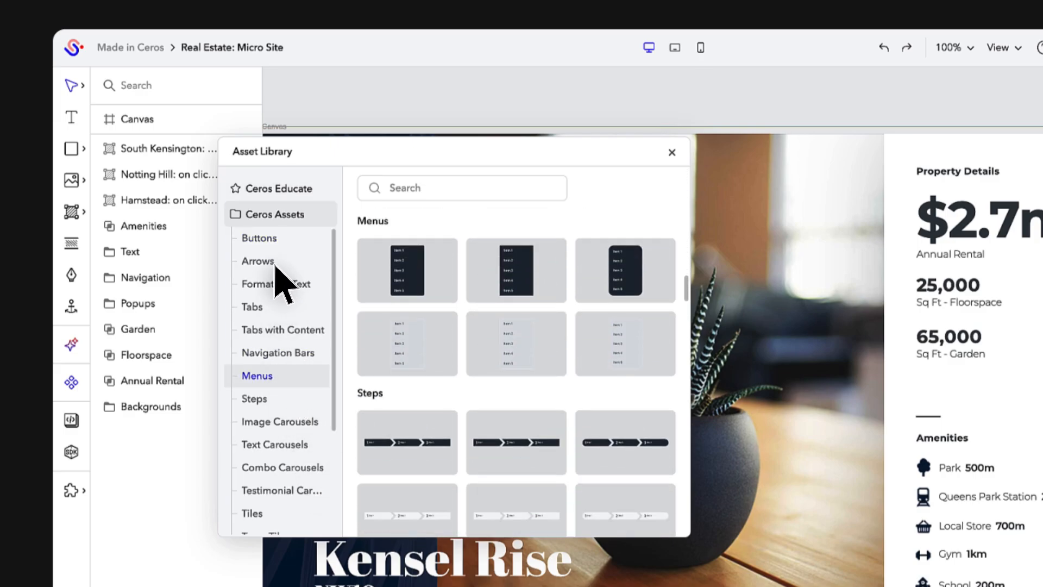
click(258, 260)
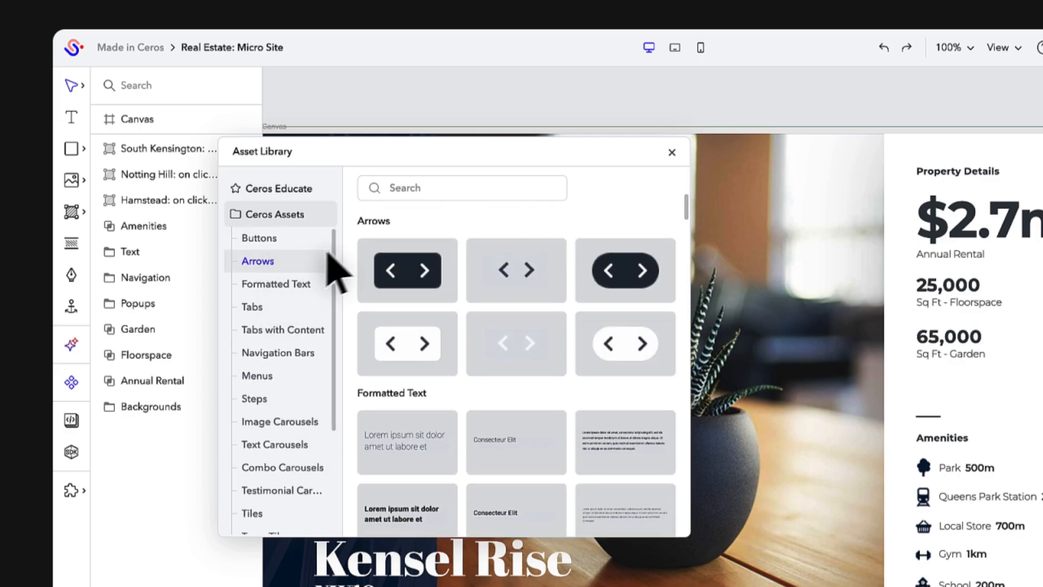
click(672, 152)
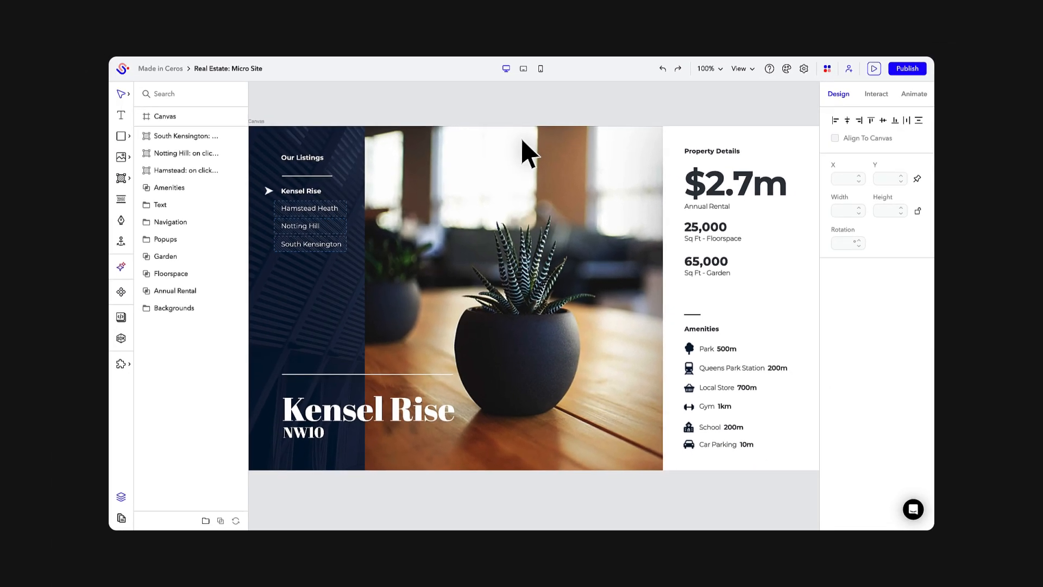
Step: Select the Canvas layer to show its 1280 × 720, scale-to-fold settings
click(190, 116)
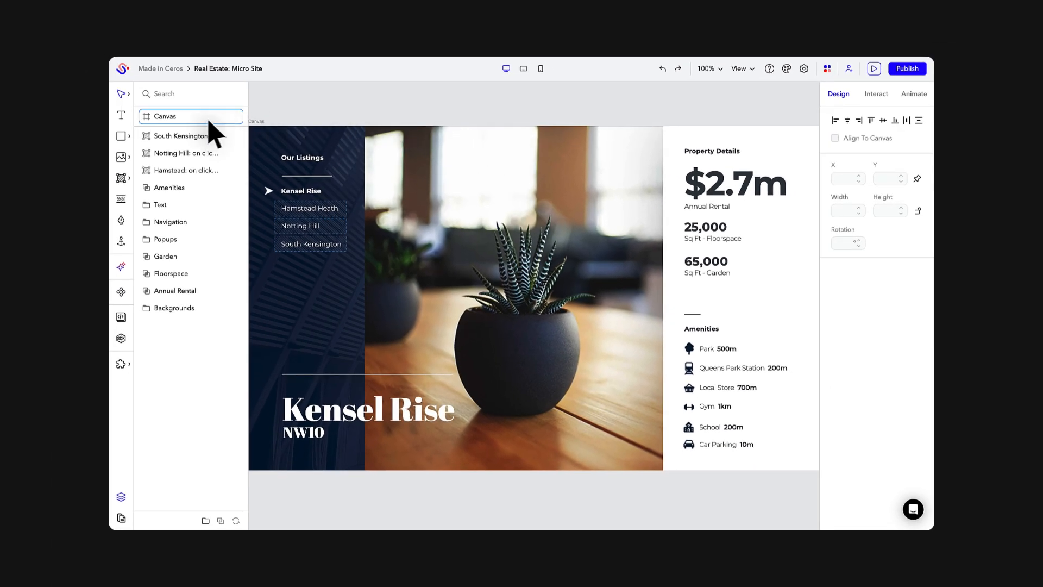
click(165, 116)
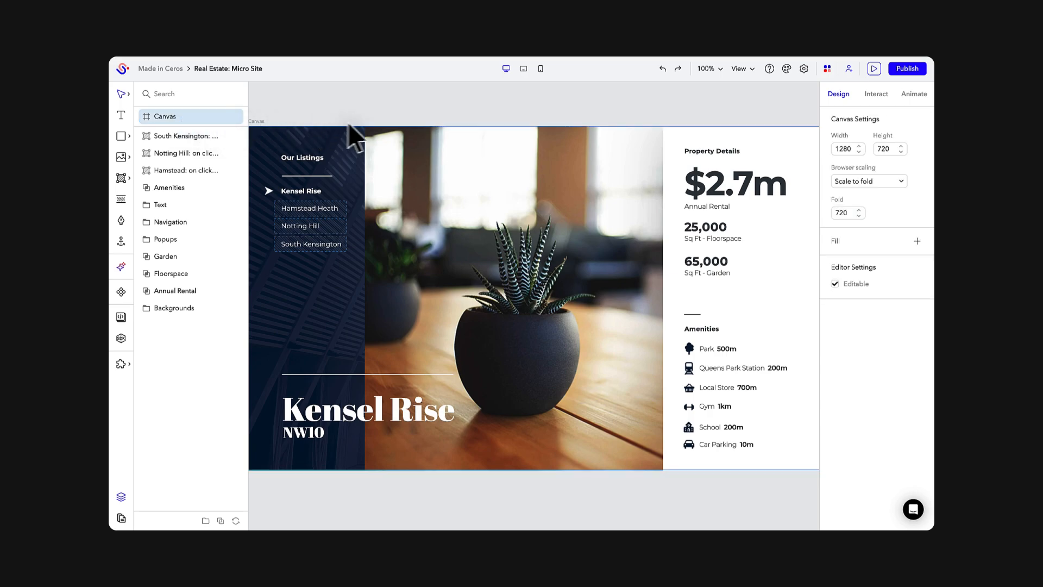
mouse_move(877, 162)
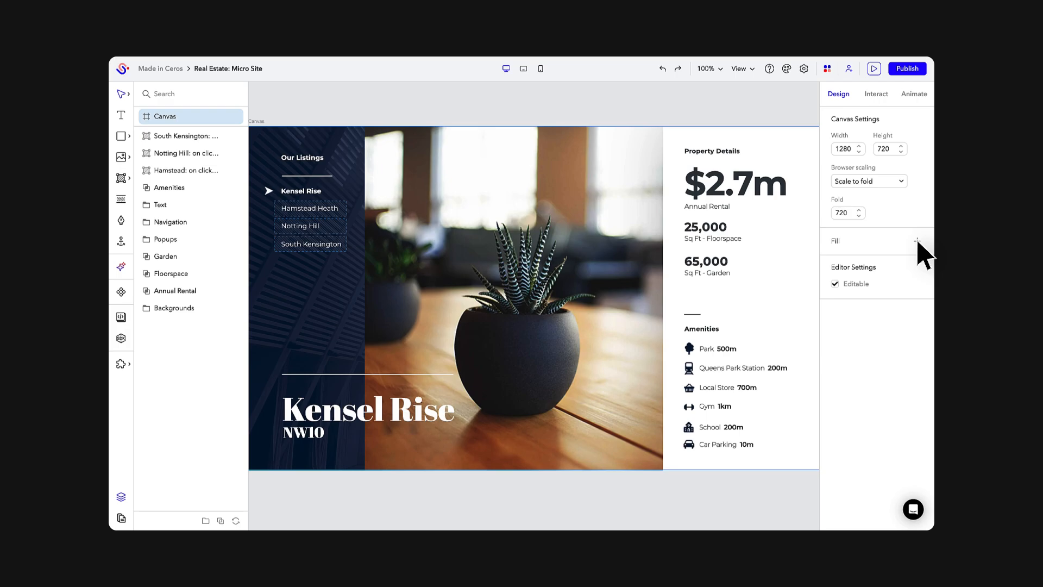
mouse_move(419, 182)
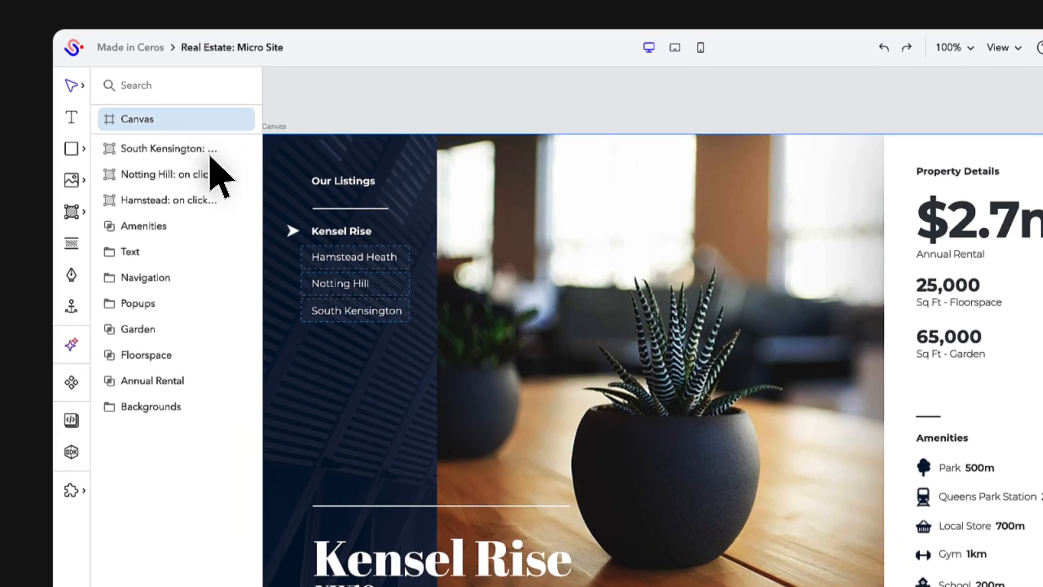
mouse_move(220, 410)
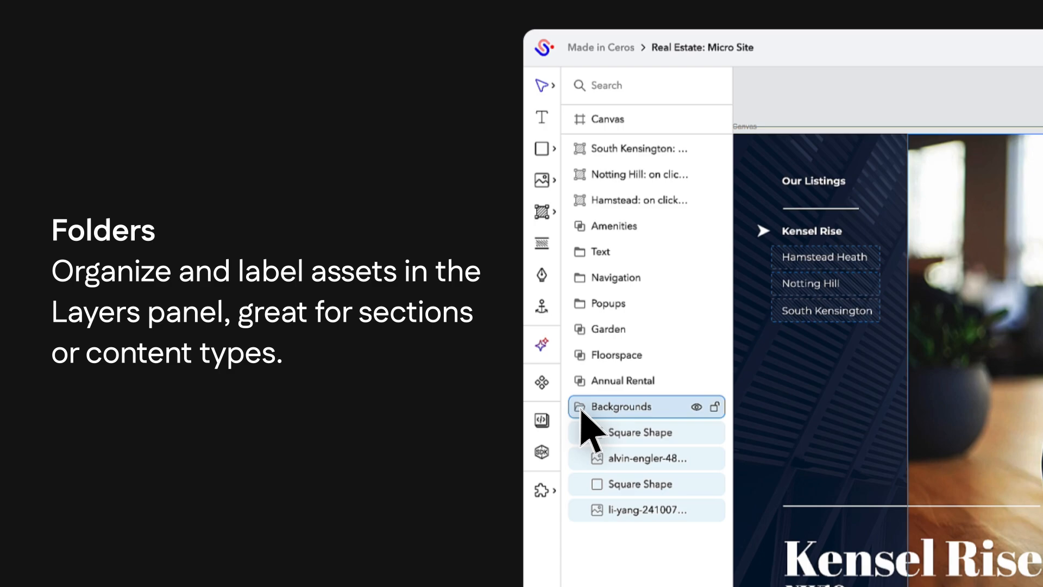
click(580, 406)
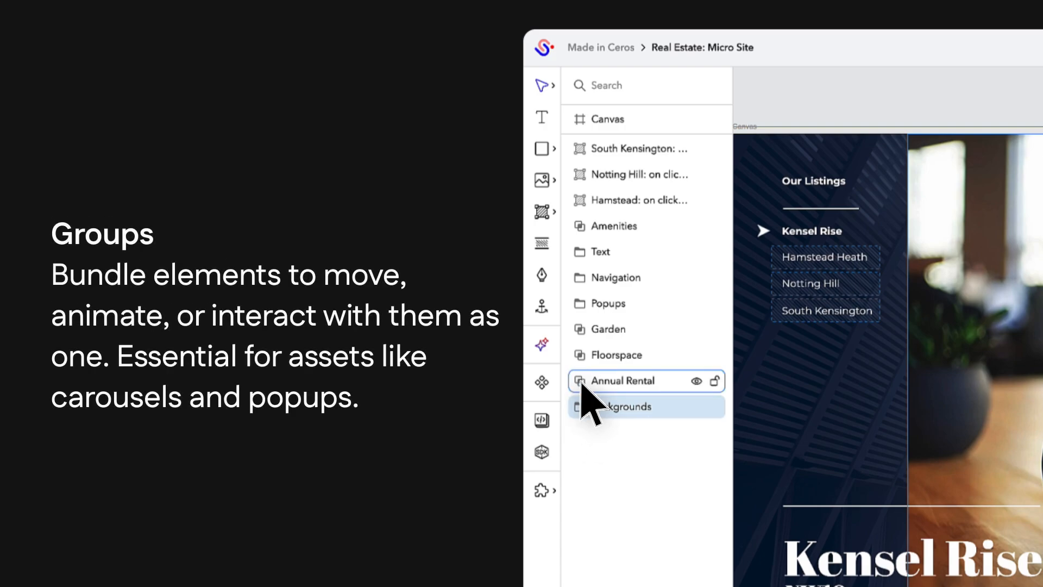
click(579, 380)
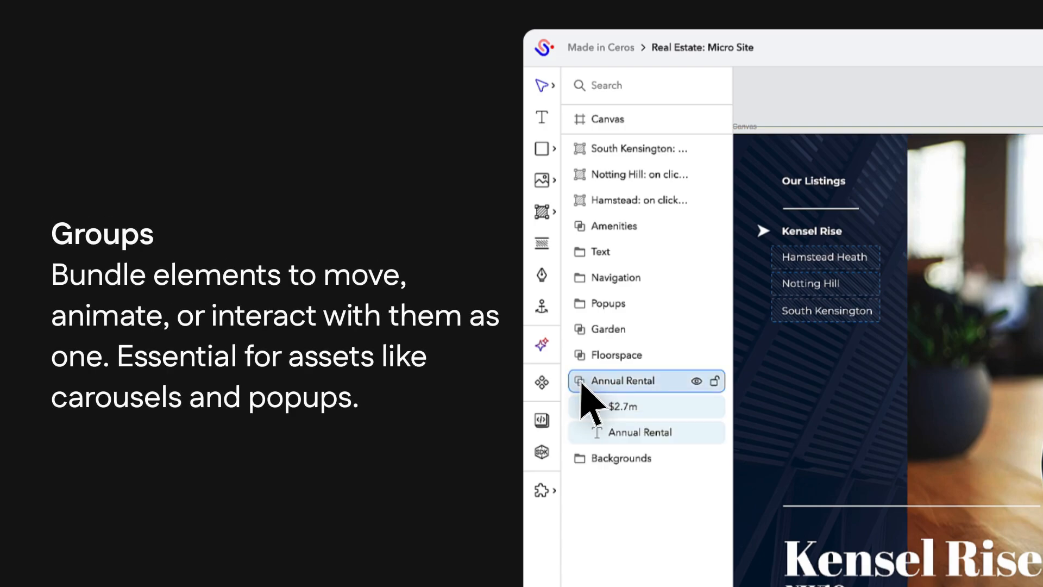
click(579, 380)
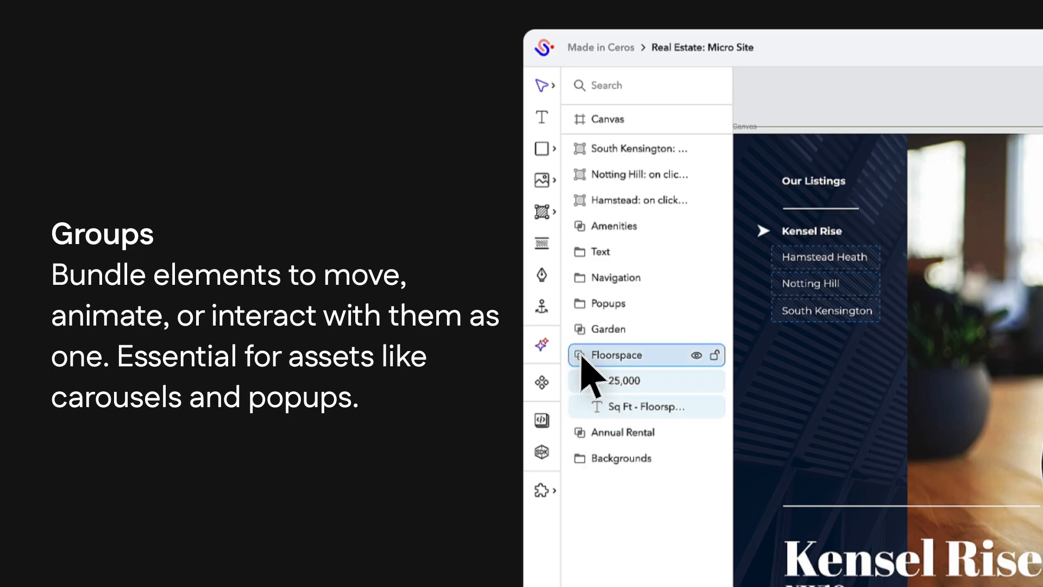
click(579, 354)
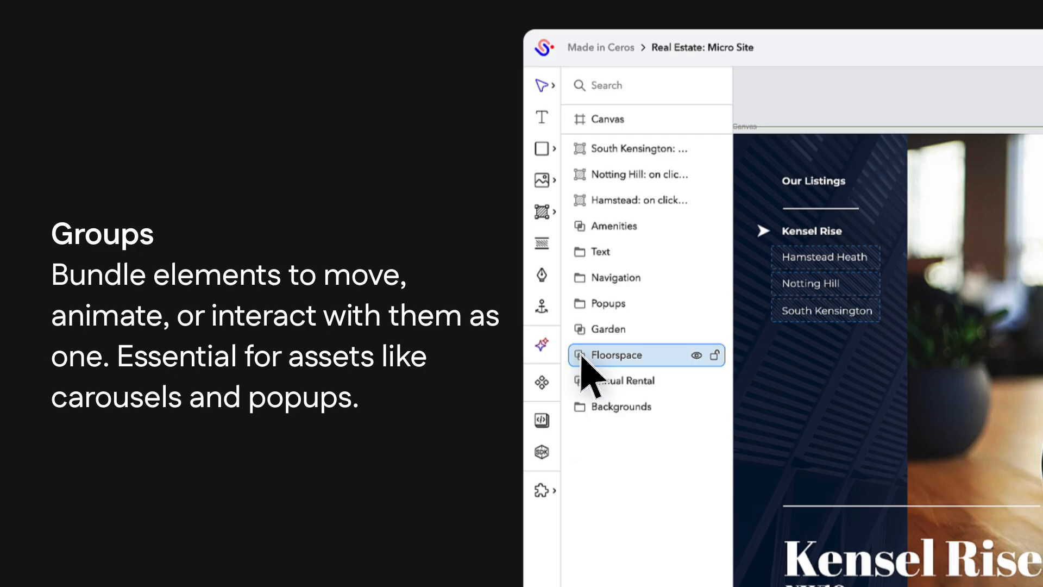
click(615, 354)
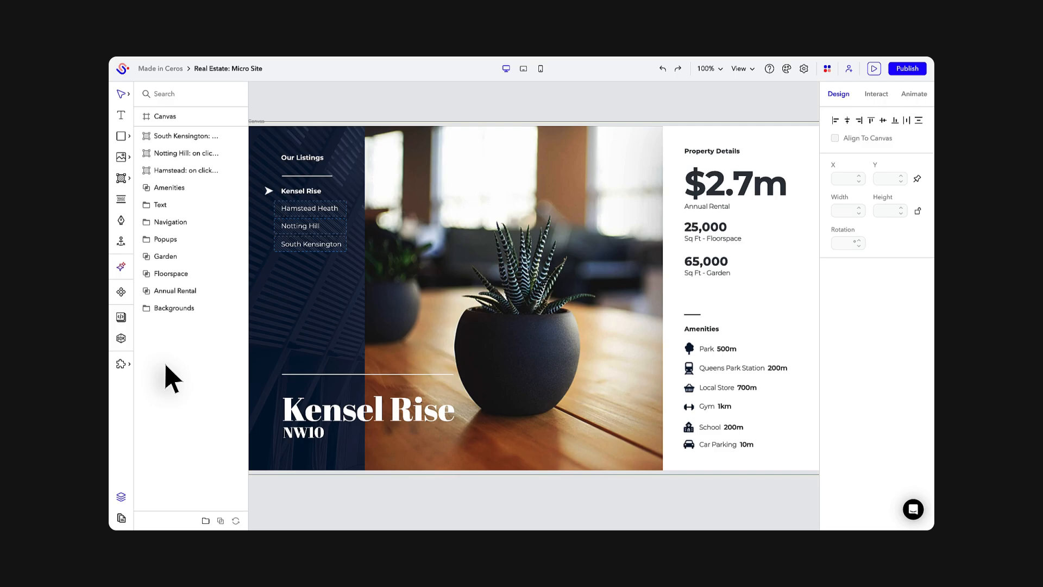
click(121, 518)
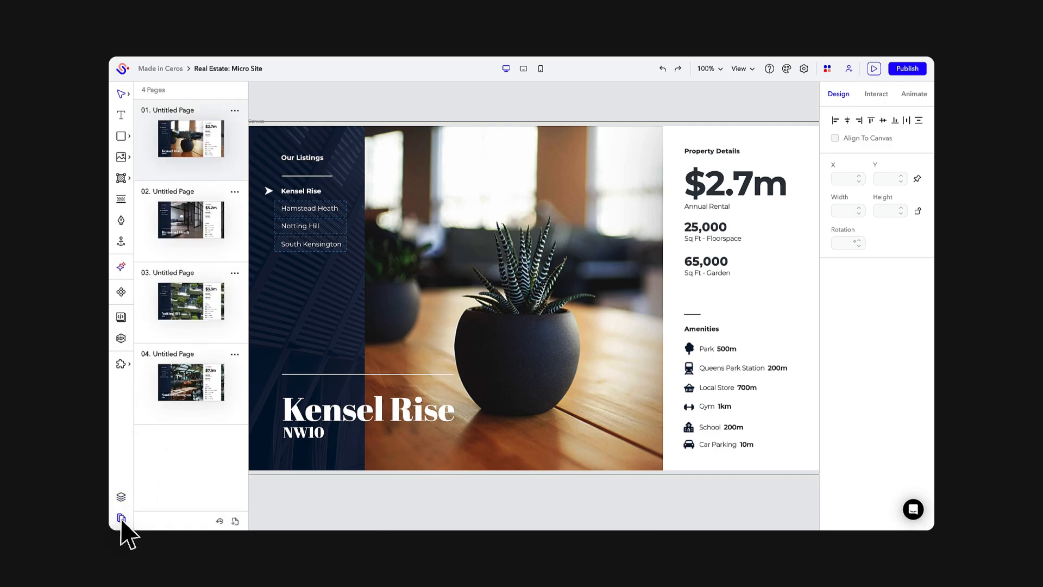
click(121, 496)
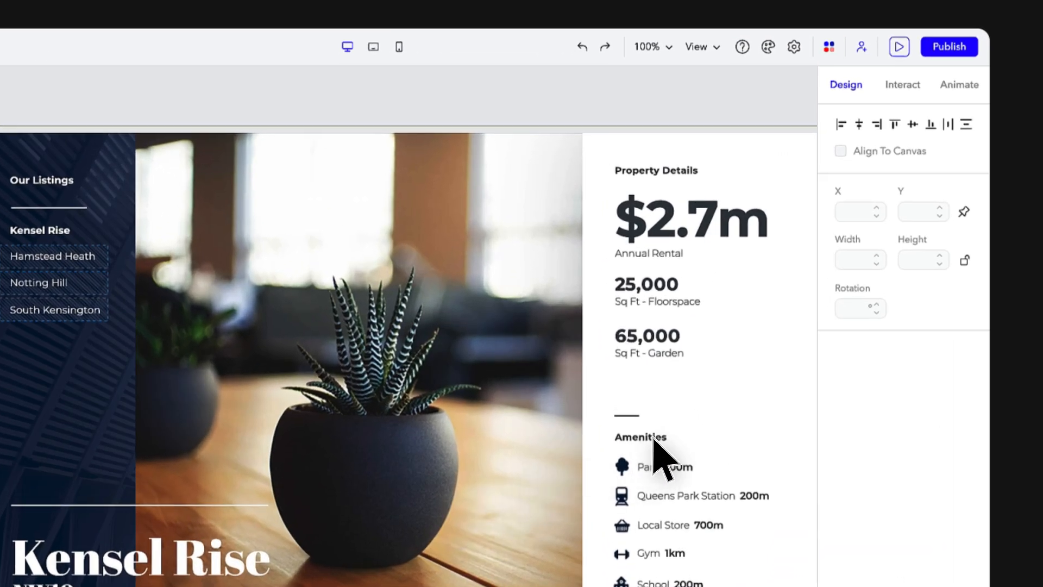
Step: Select the Amenities heading and review its Montserrat Bold size 13 design settings
click(640, 437)
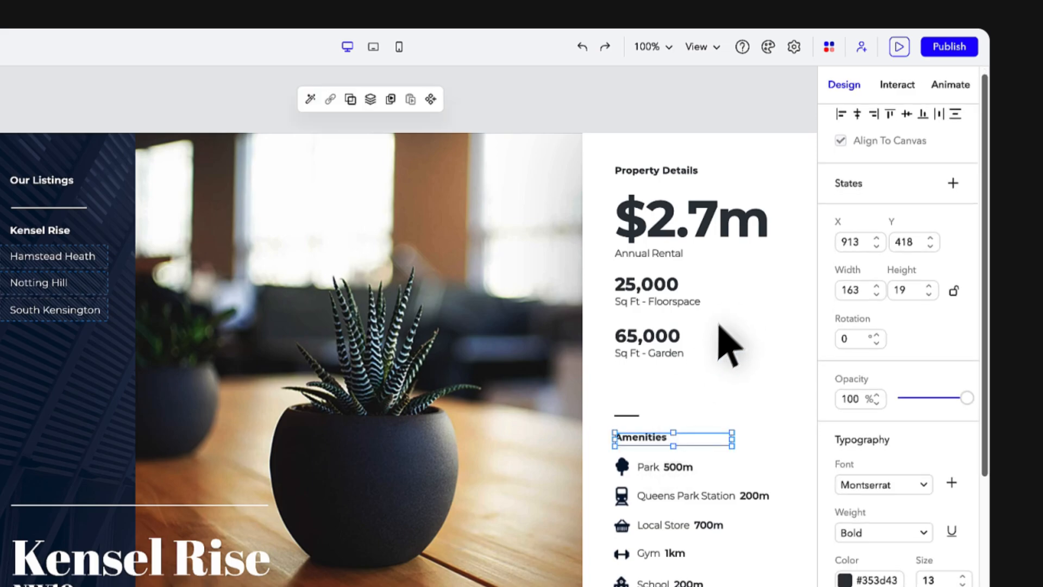
scroll(down, 3)
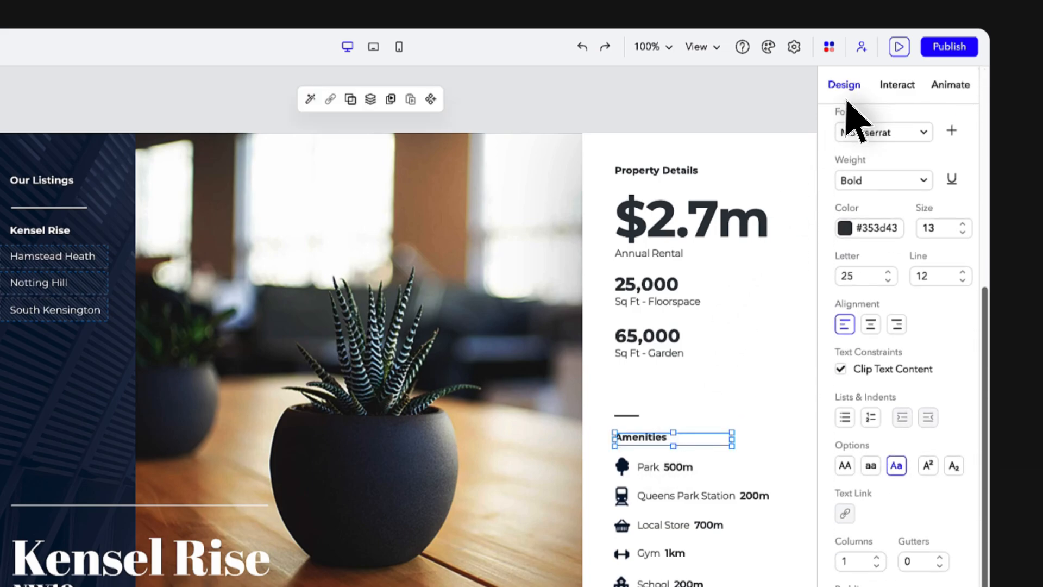
scroll(down, 3)
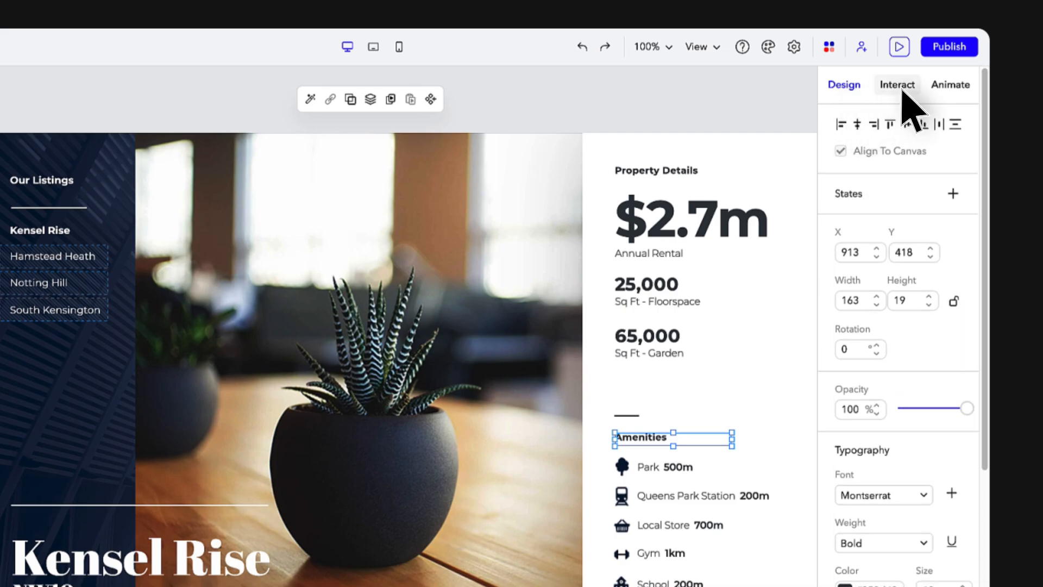
Step: Show the Interact settings for the Amenities heading with its trigger and action choices
click(897, 85)
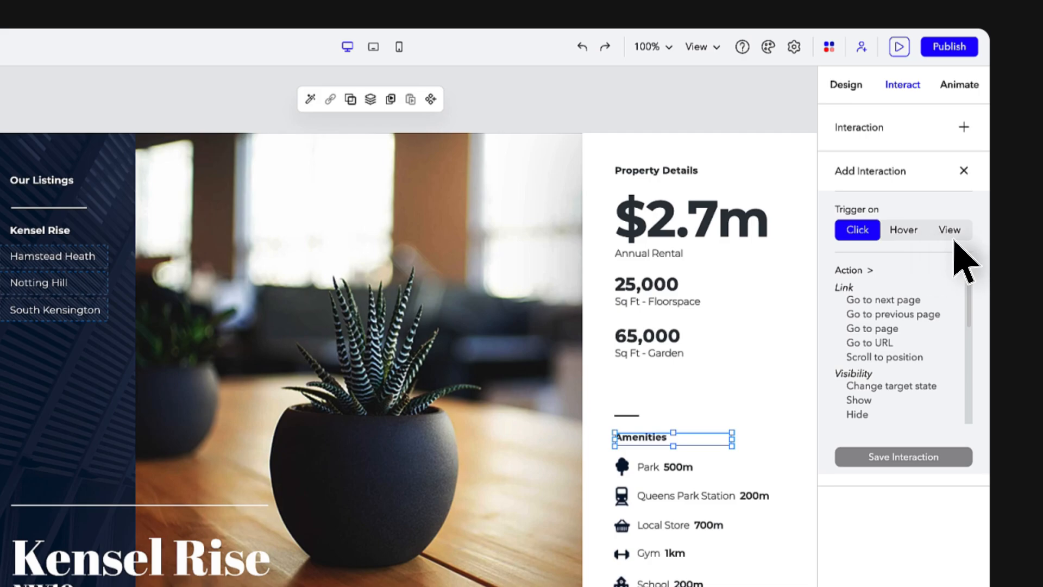
mouse_move(877, 292)
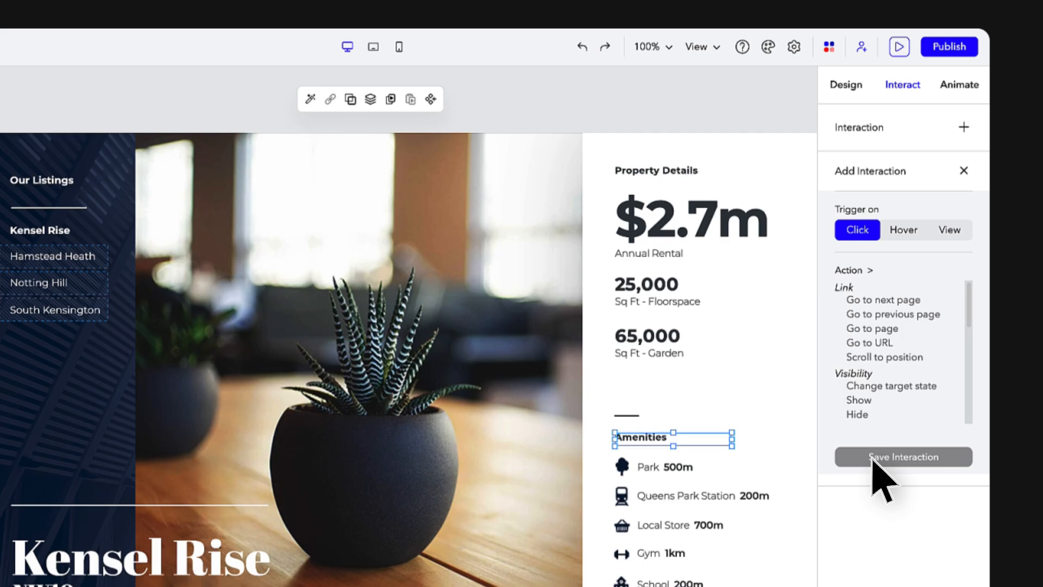
mouse_move(930, 266)
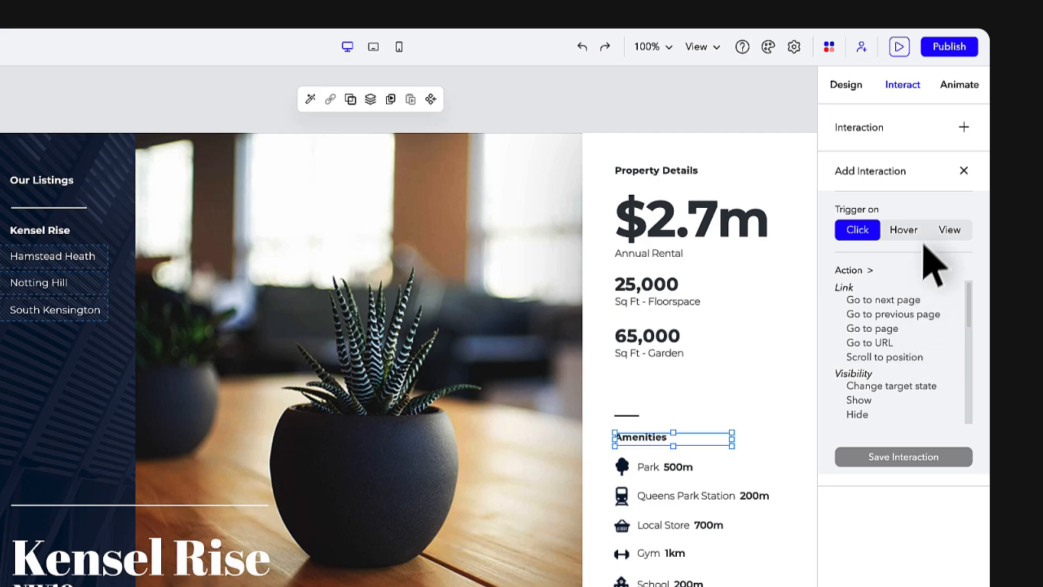
mouse_move(958, 84)
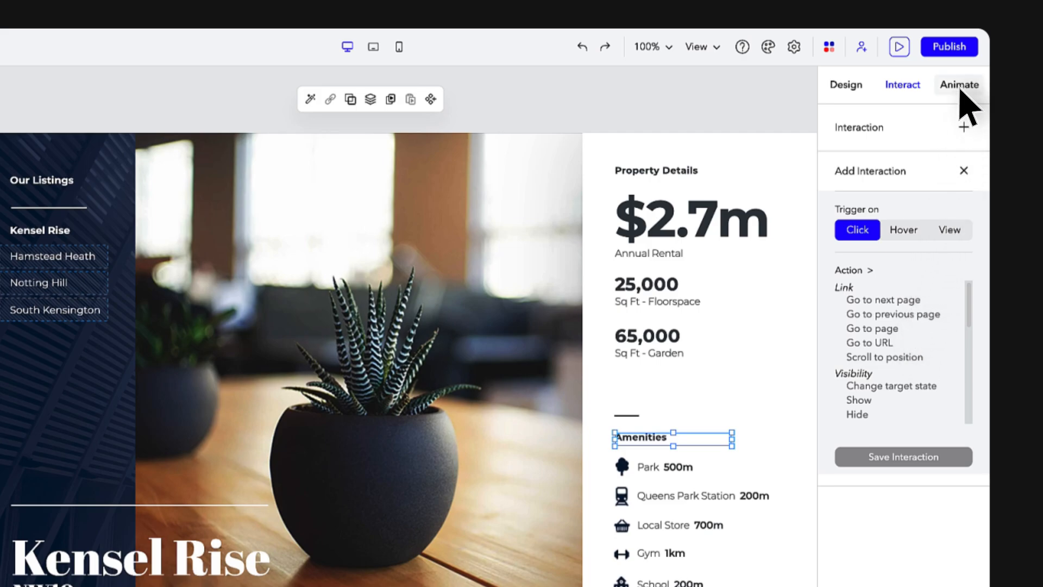
Step: Add an On View Fade In animation to the heading, deselect it and reveal the companion apps list
click(959, 84)
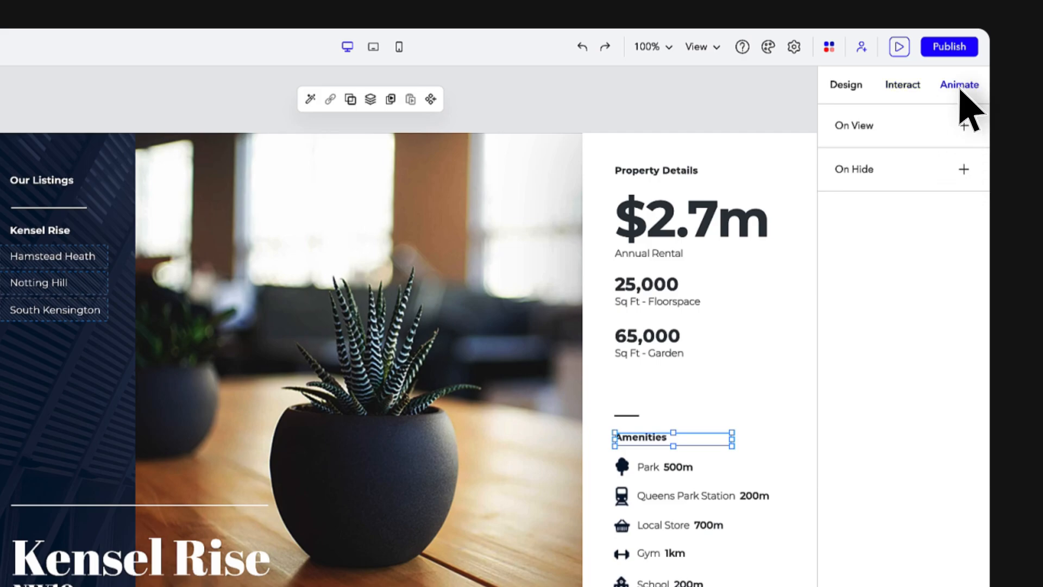
click(964, 125)
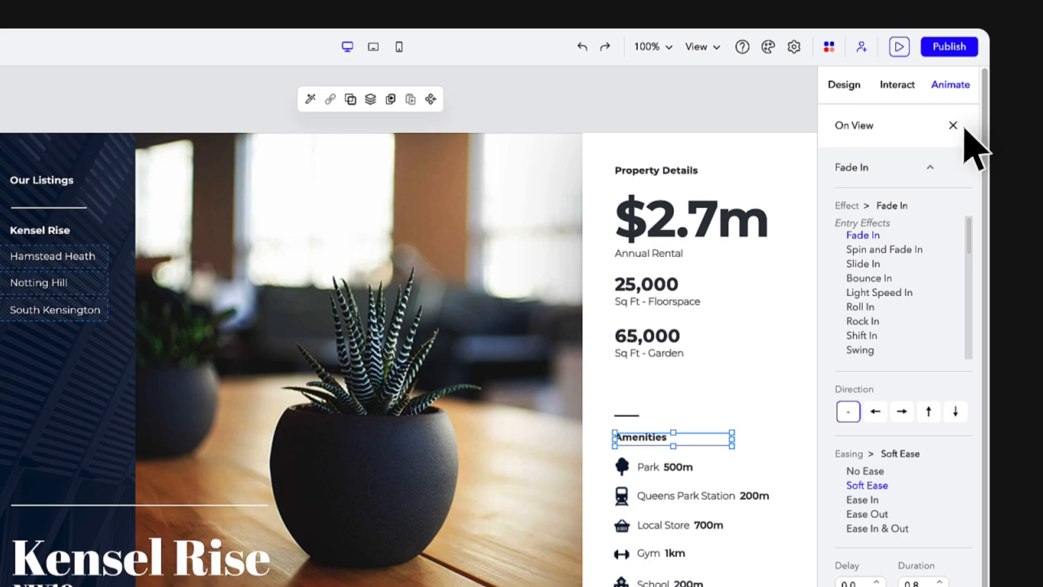
mouse_move(915, 257)
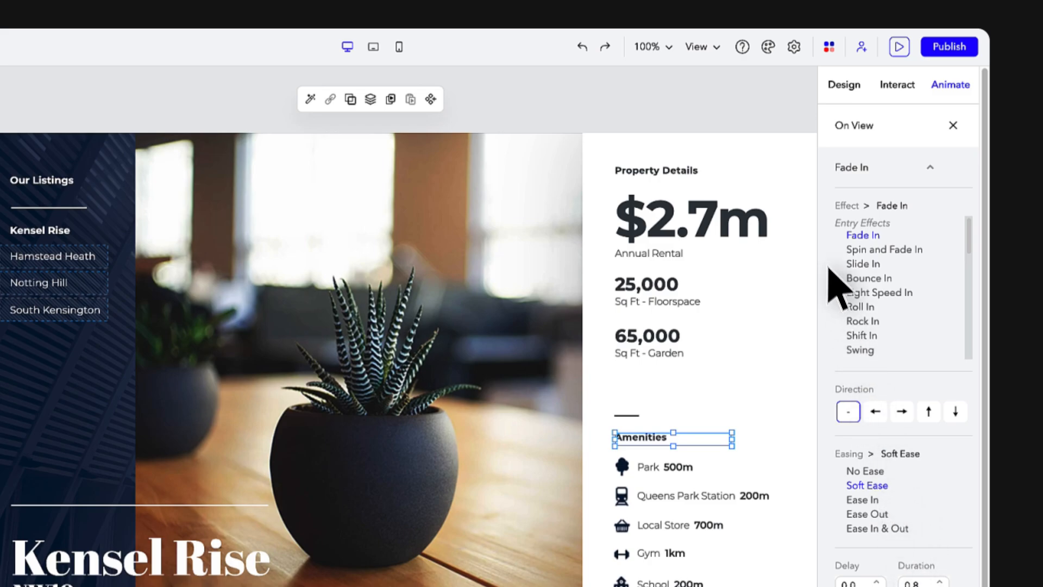
click(843, 85)
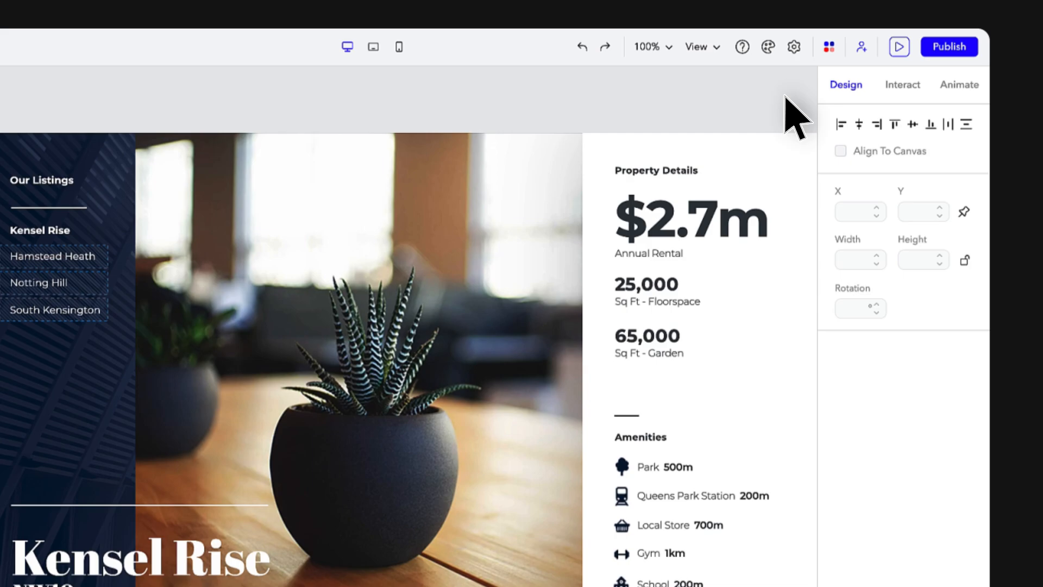
click(829, 47)
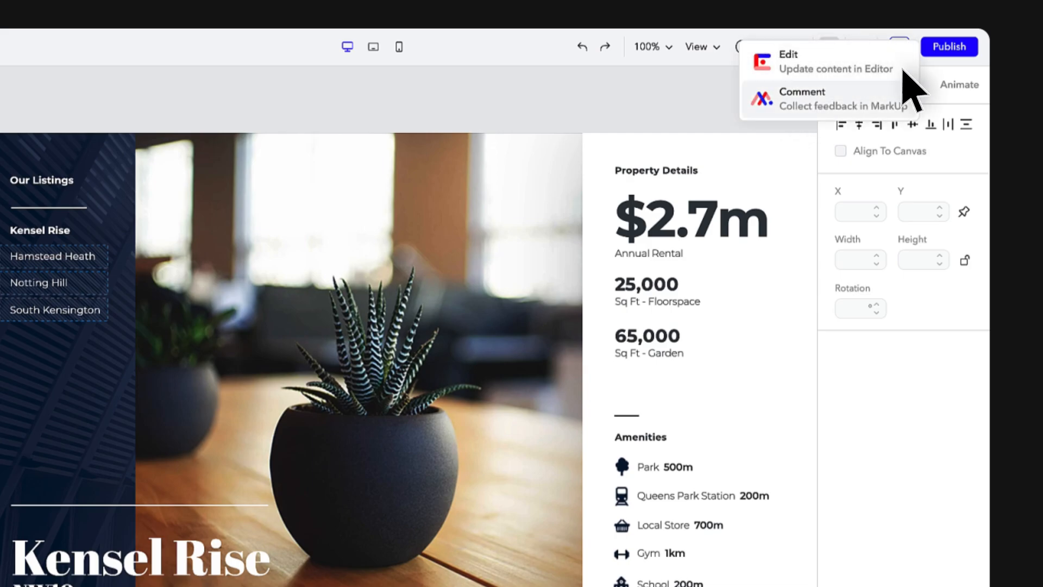
mouse_move(845, 60)
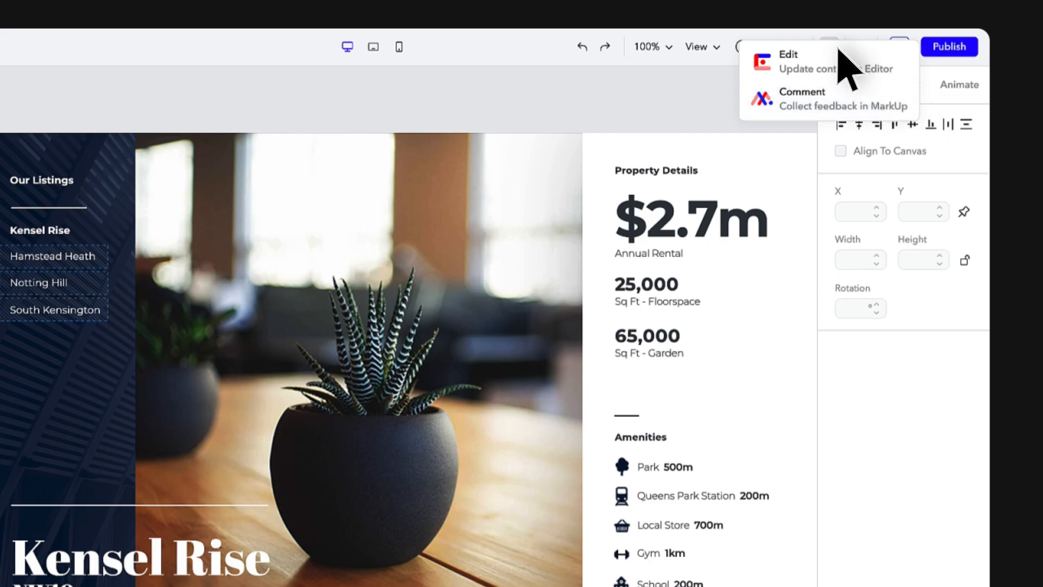
click(828, 47)
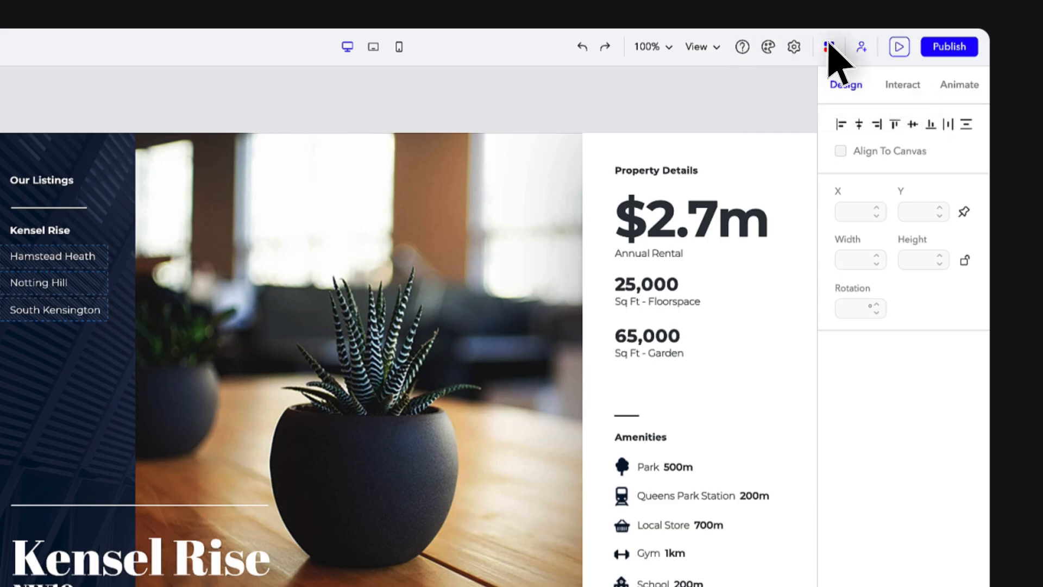
click(793, 46)
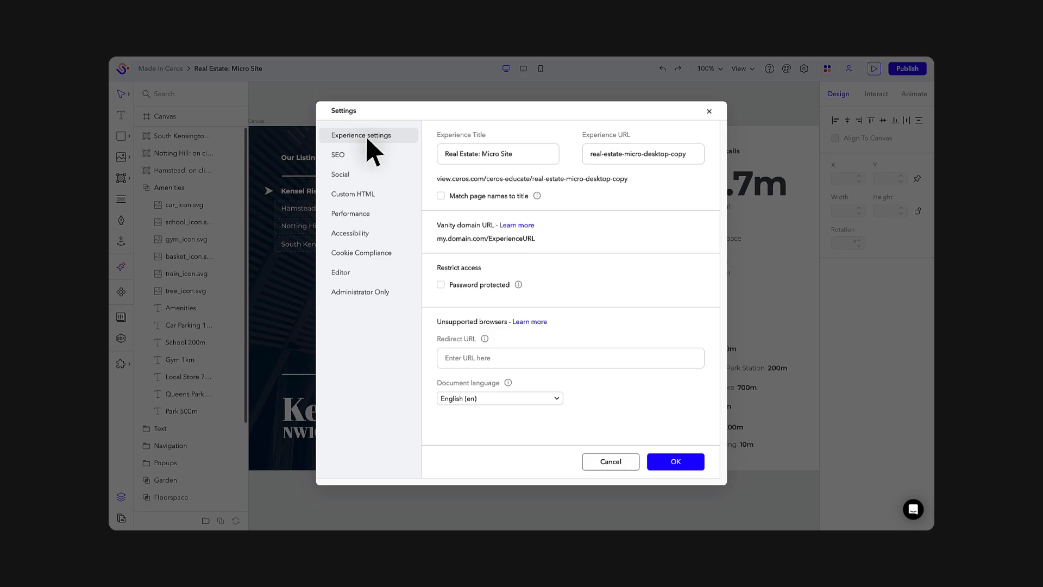
mouse_move(379, 250)
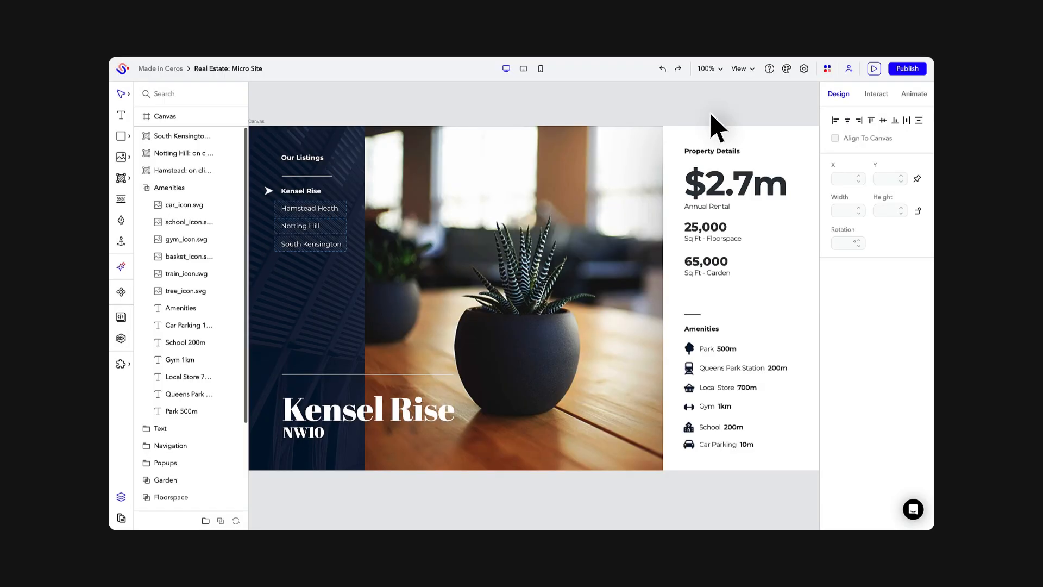
Step: Show the Theme dialog with background 000D32, interface 000000 and text FFFFFF
click(787, 69)
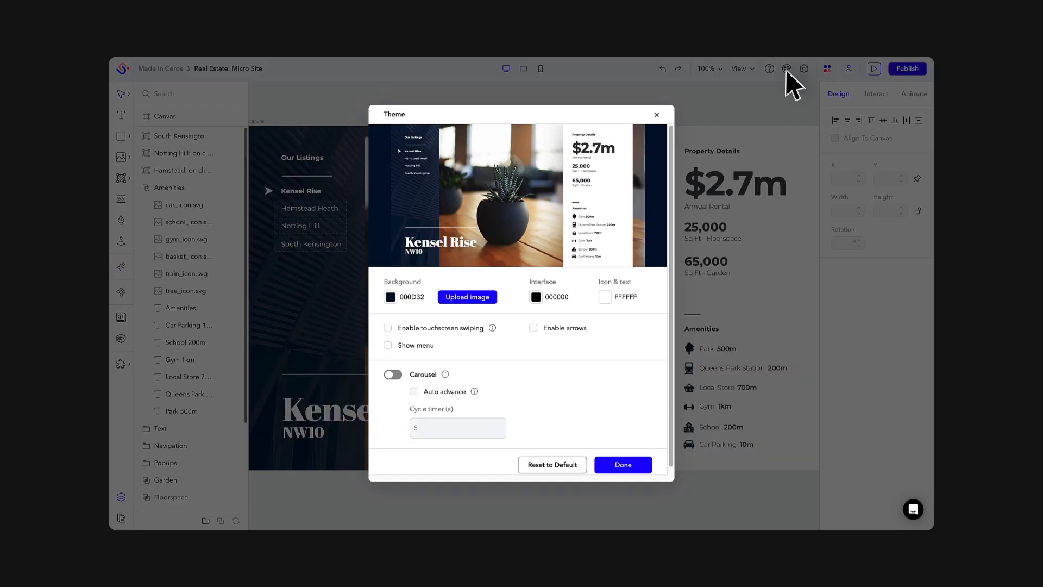
mouse_move(392, 296)
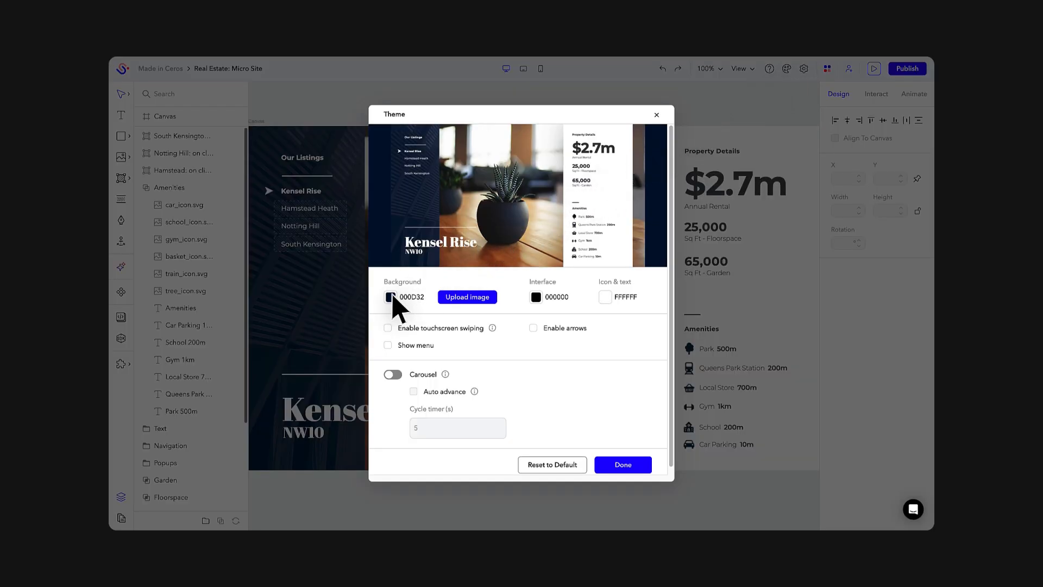
mouse_move(475, 352)
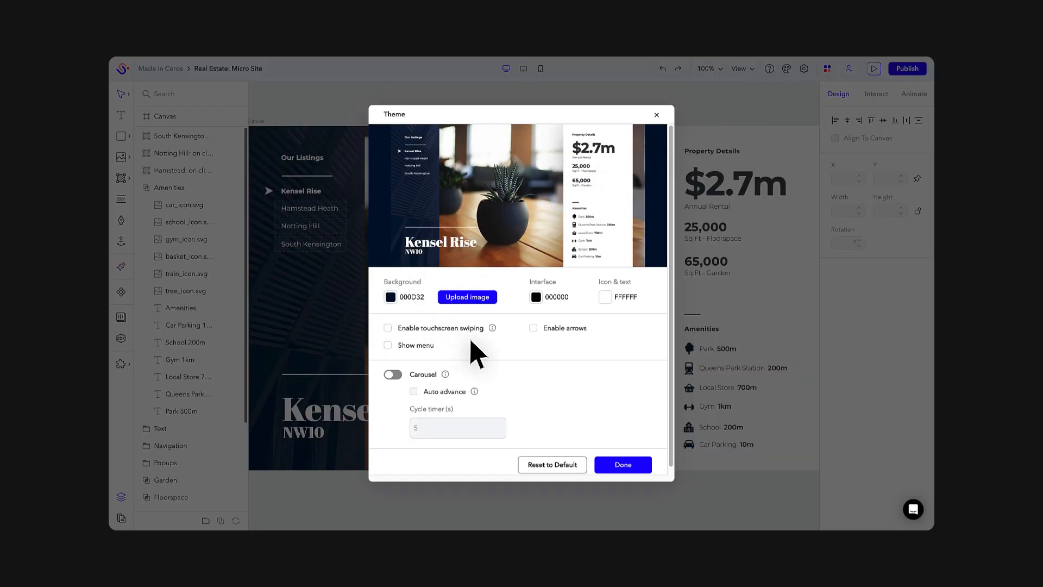
mouse_move(395, 402)
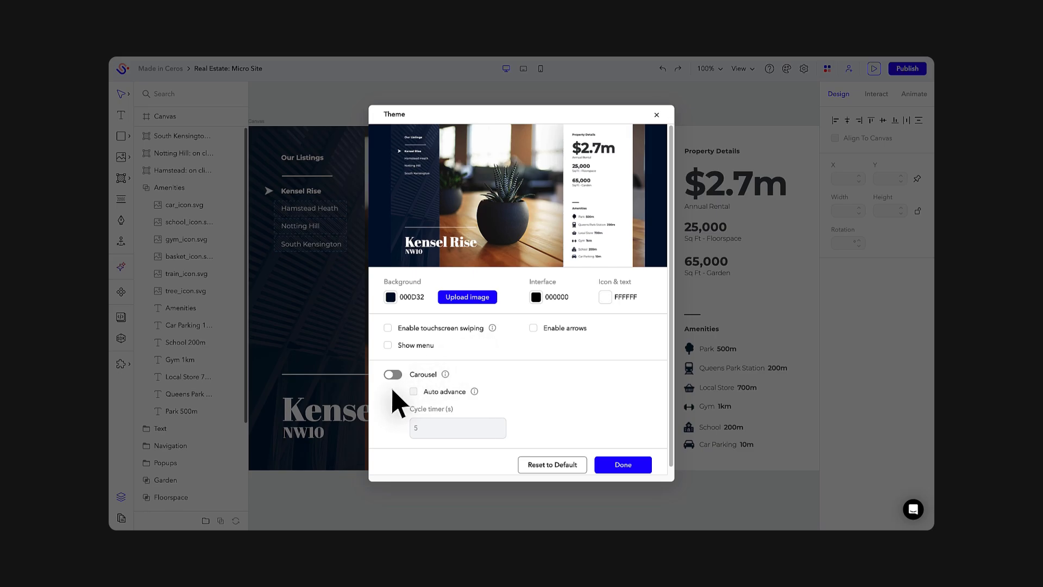
mouse_move(511, 286)
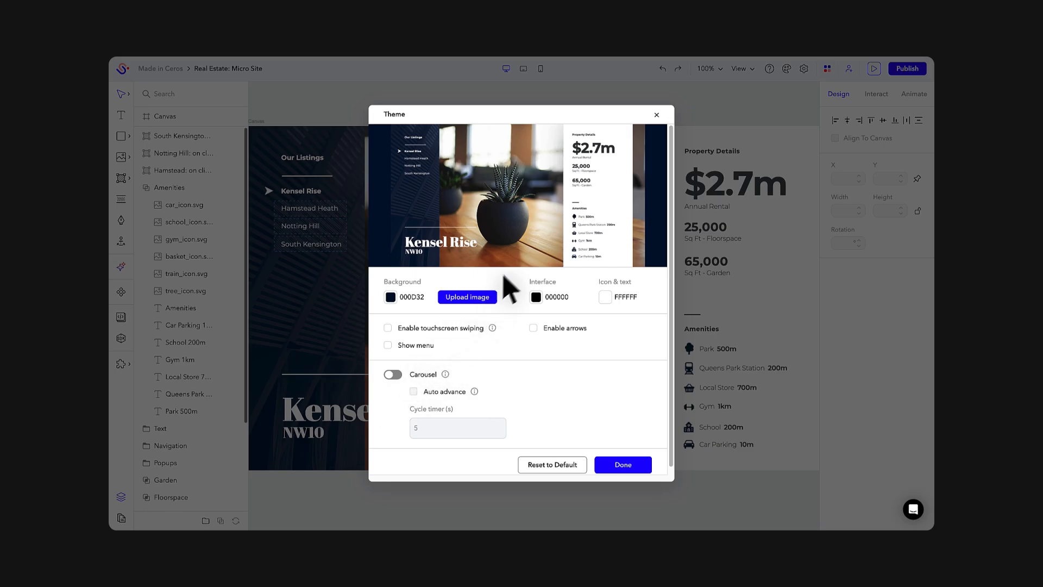
click(622, 464)
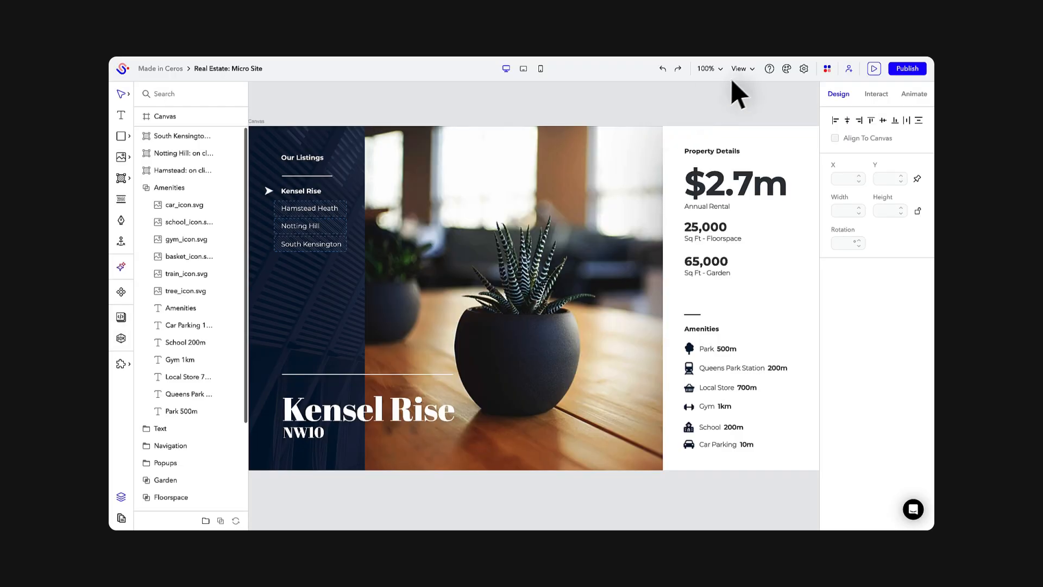
click(739, 68)
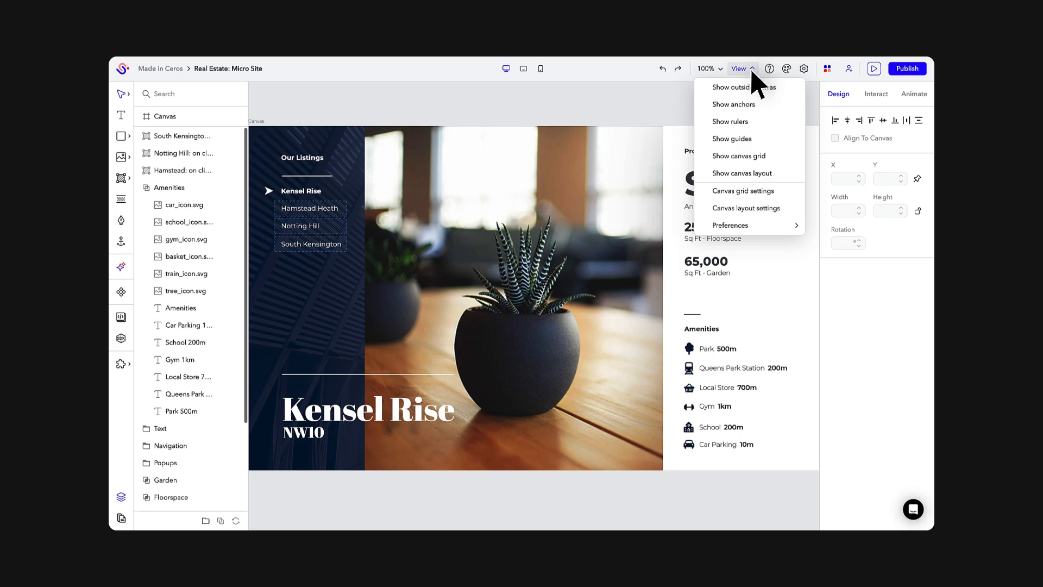
click(738, 68)
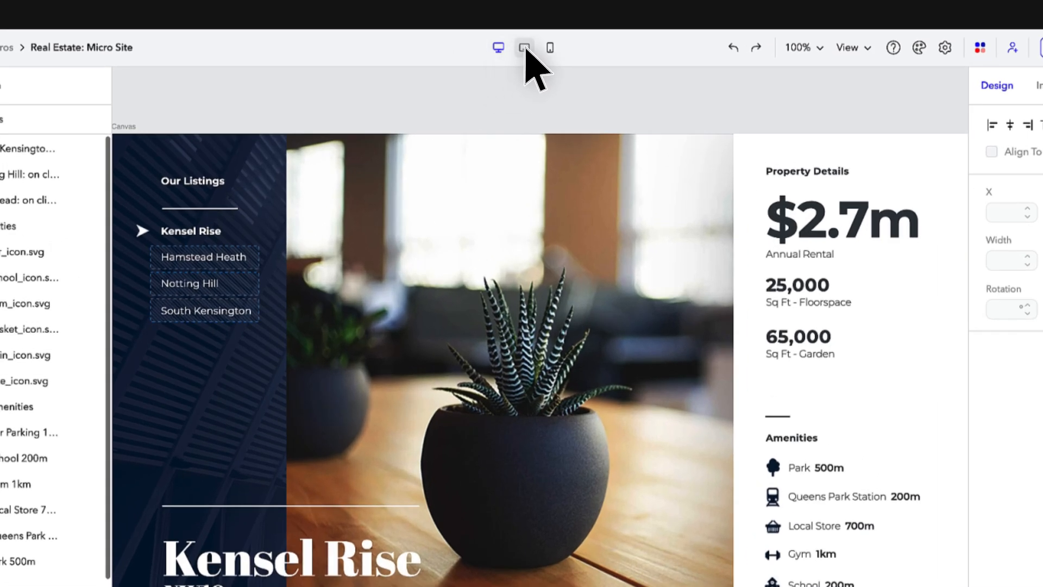
click(550, 47)
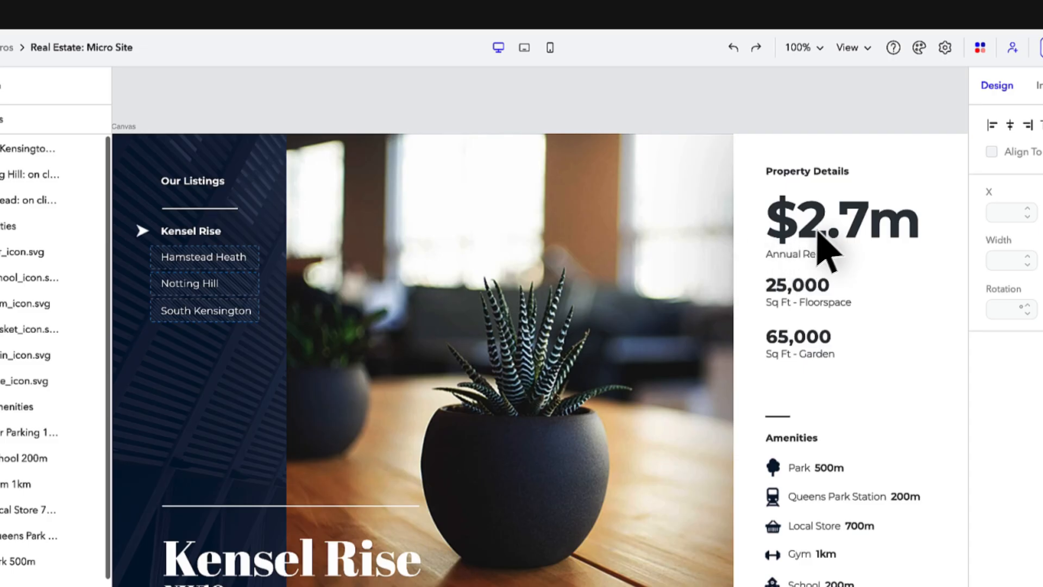
click(841, 219)
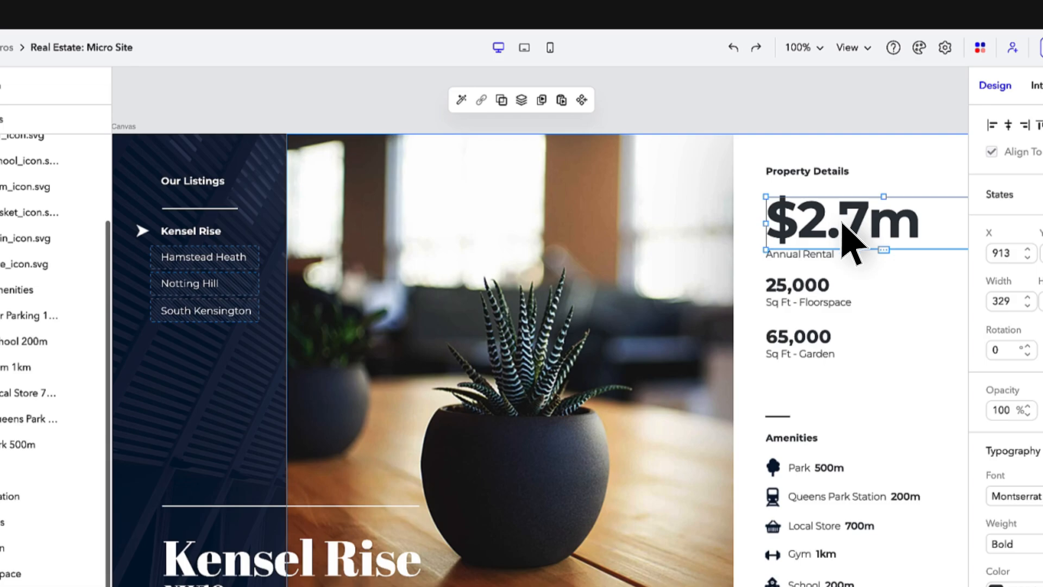
mouse_move(523, 144)
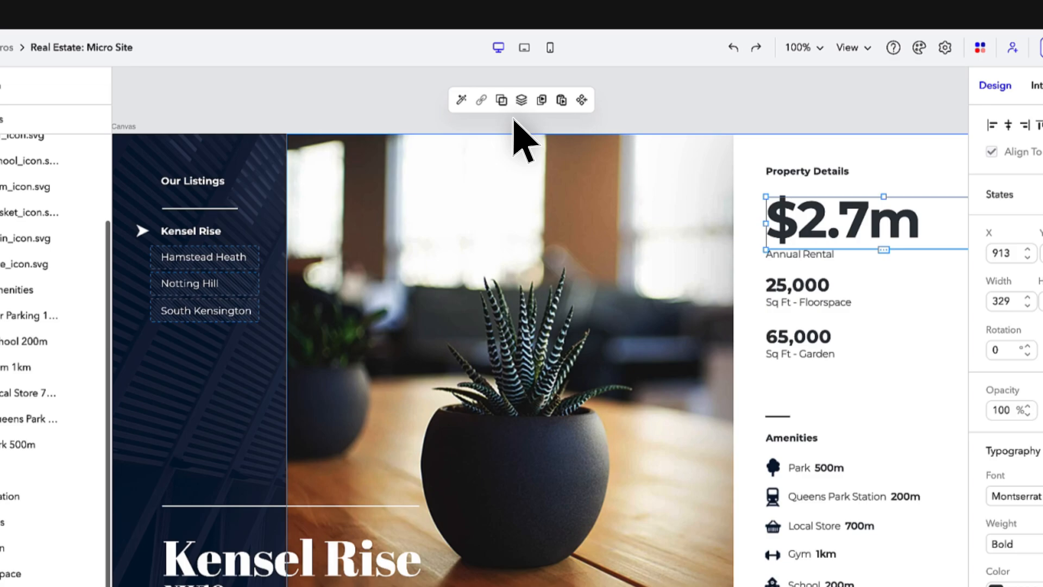
mouse_move(466, 129)
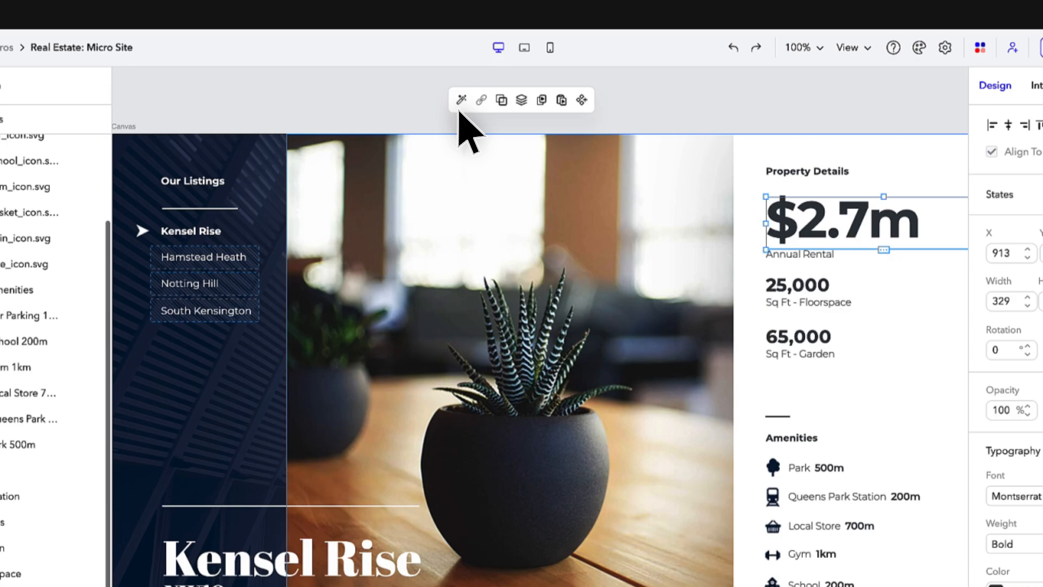
mouse_move(500, 137)
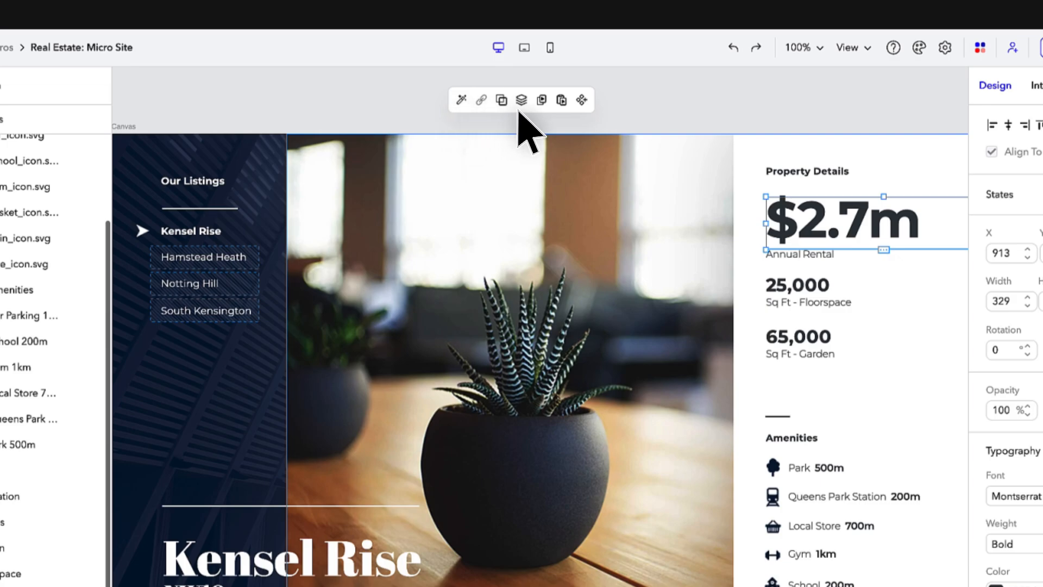
mouse_move(569, 129)
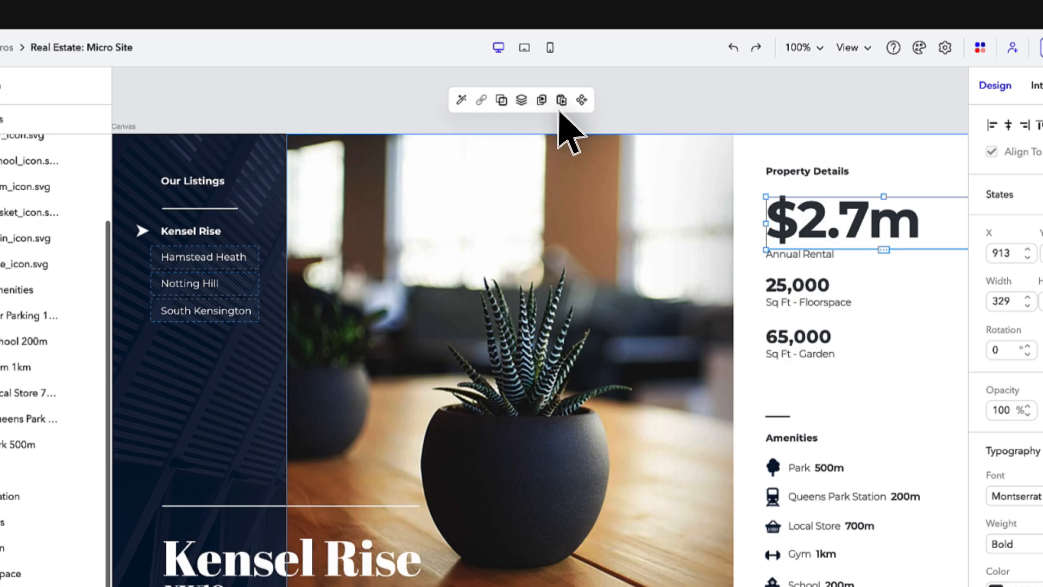
mouse_move(591, 129)
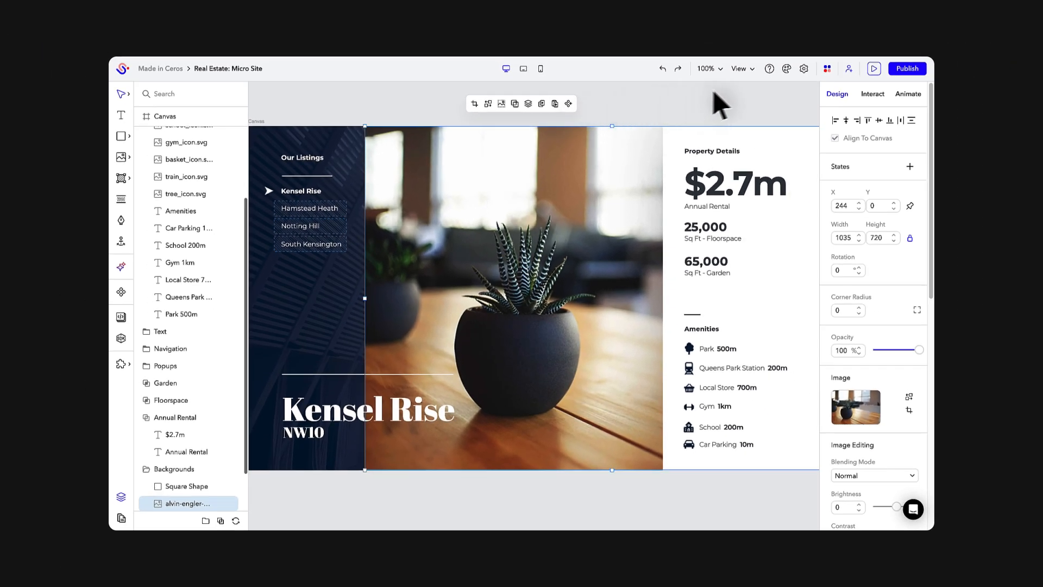
click(849, 68)
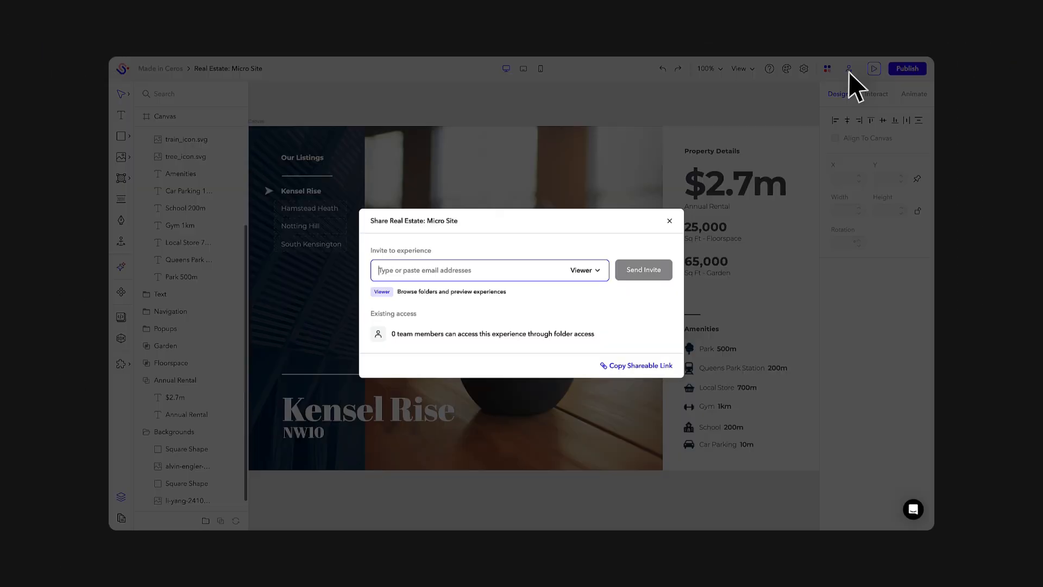
click(584, 269)
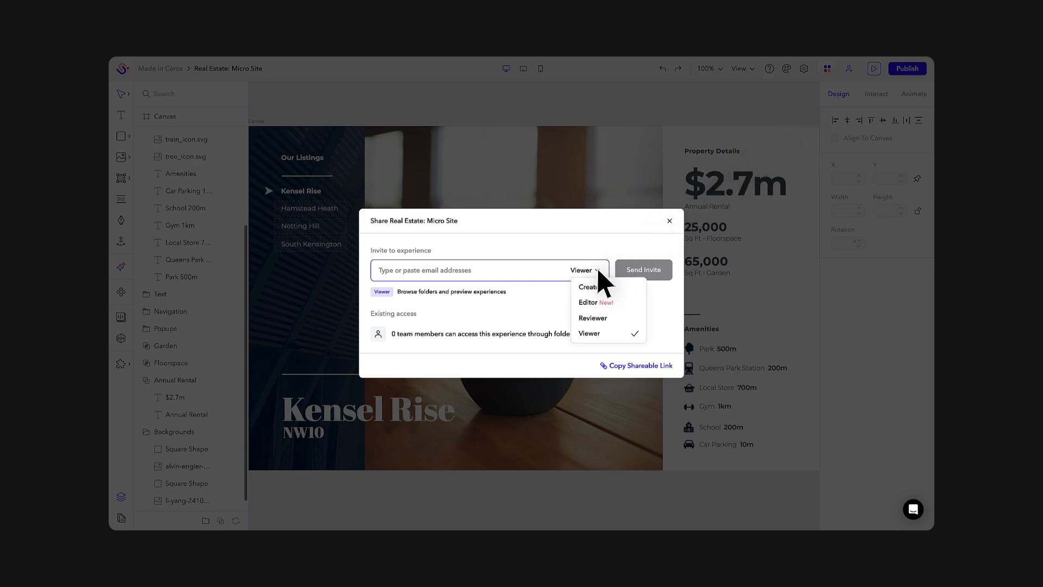
mouse_move(626, 328)
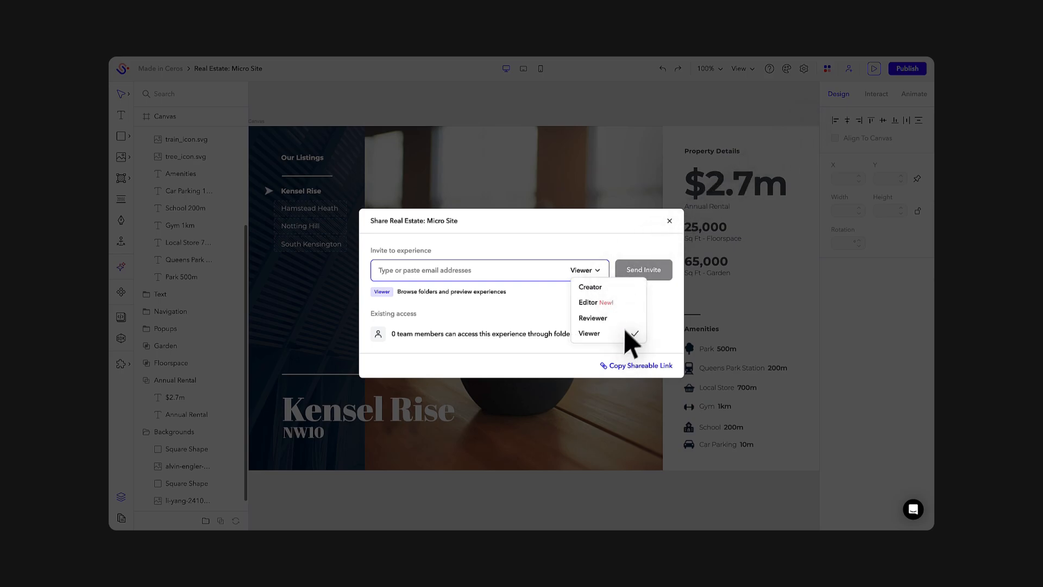
click(669, 221)
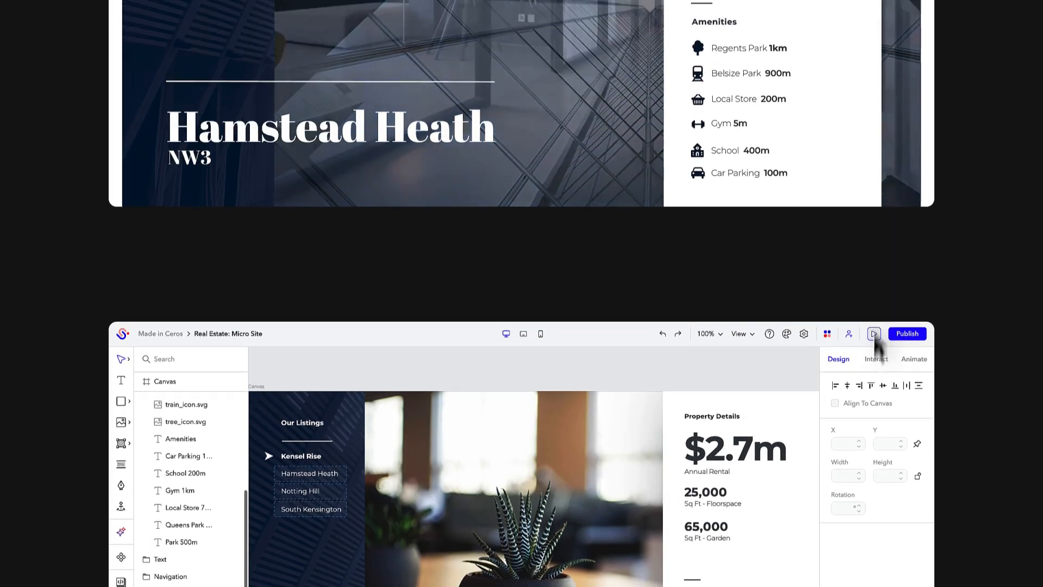
Step: Preview the live site, step through the Hamstead Heath and Notting Hill listings, then bring up the Embed dialog
click(873, 334)
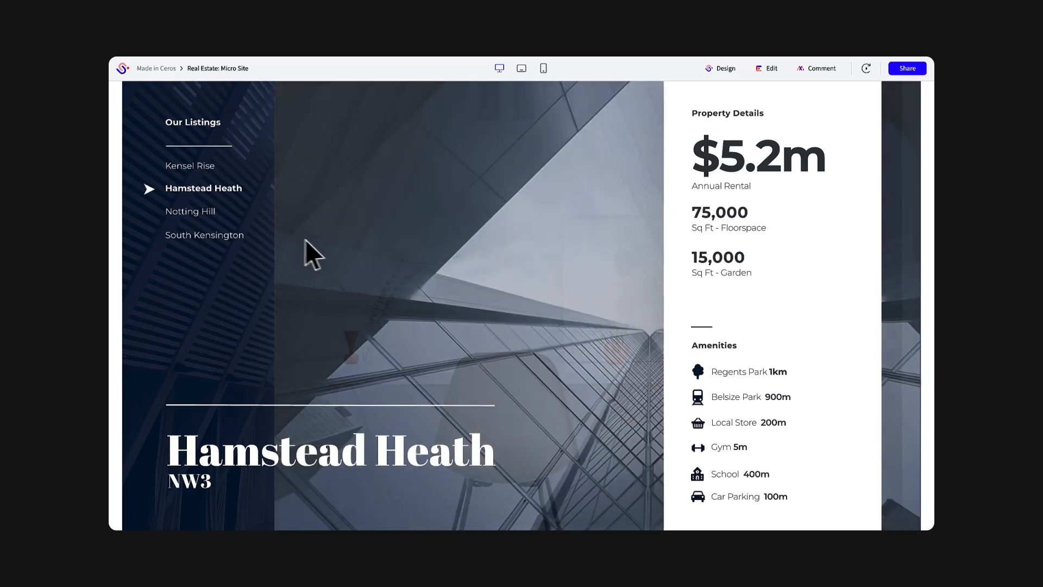
click(190, 212)
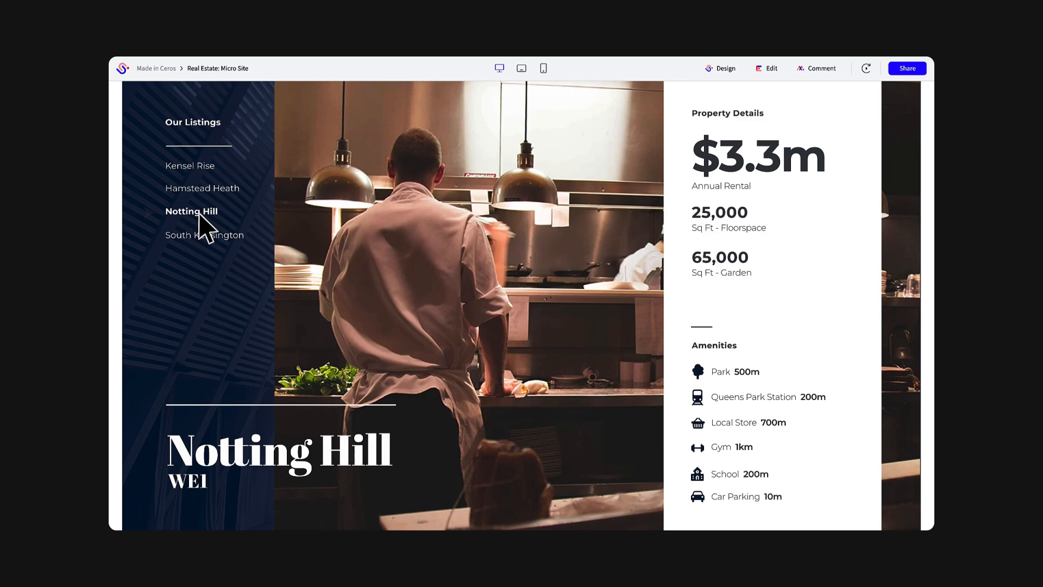
click(191, 211)
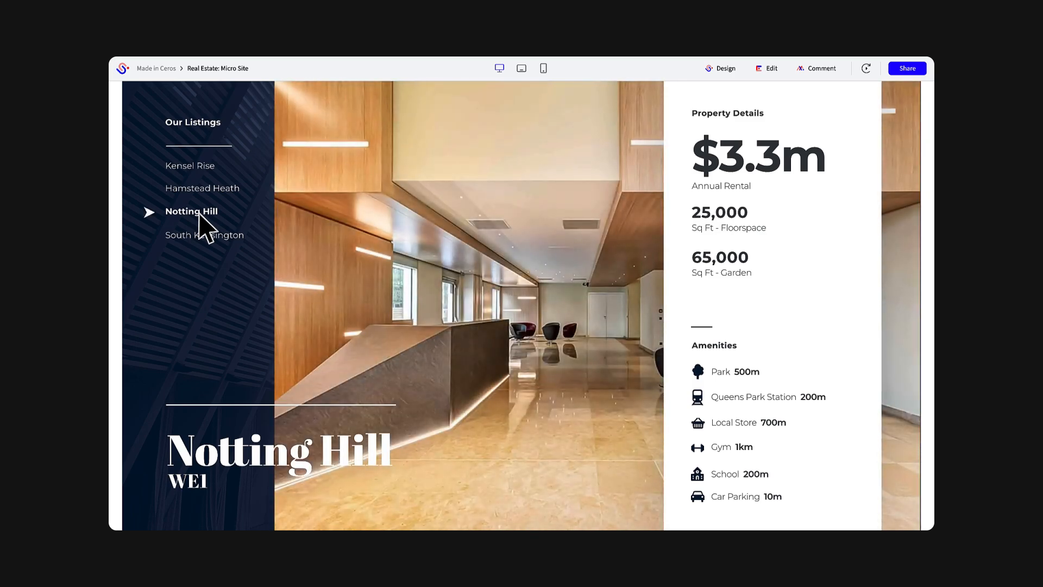
click(766, 67)
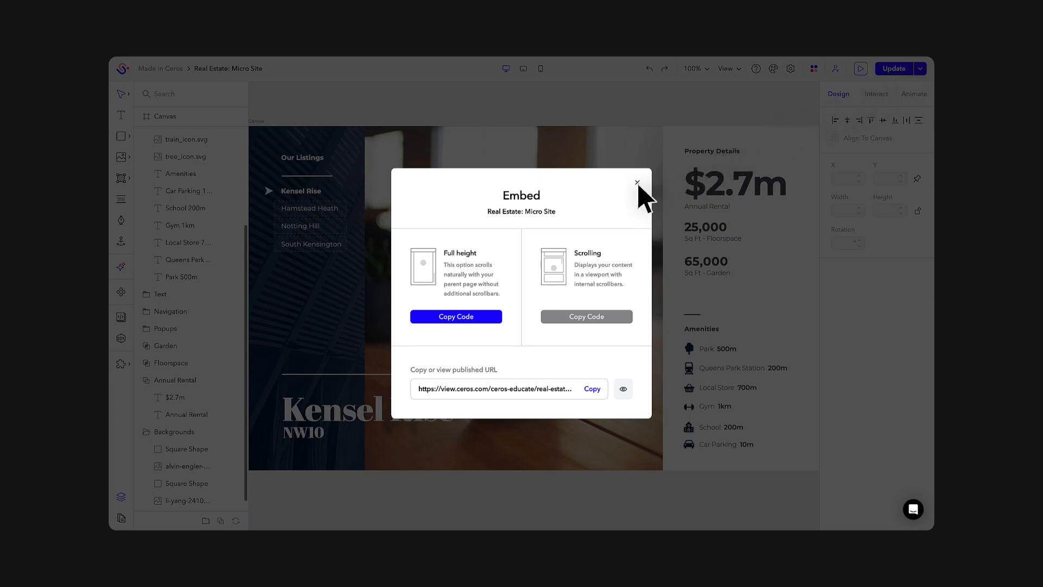
Step: Update the published site with the $2.8m rental price and close the Embed dialog
click(637, 182)
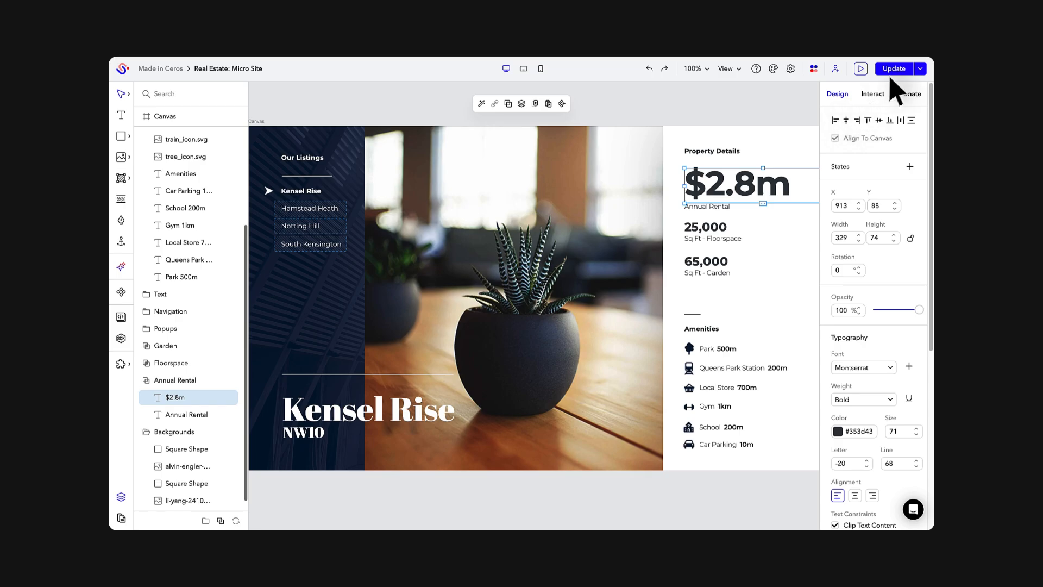
click(893, 68)
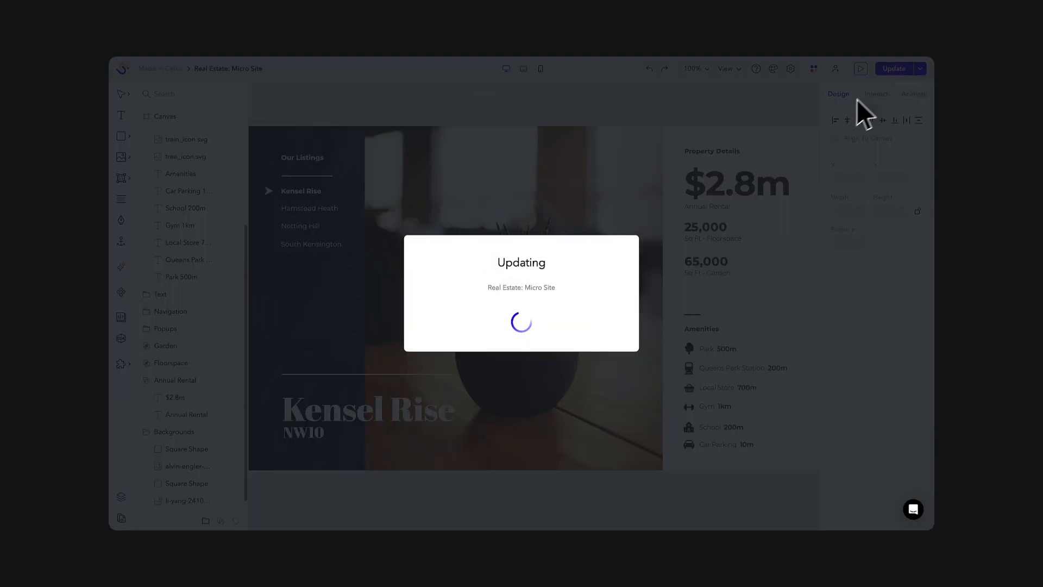
mouse_move(560, 332)
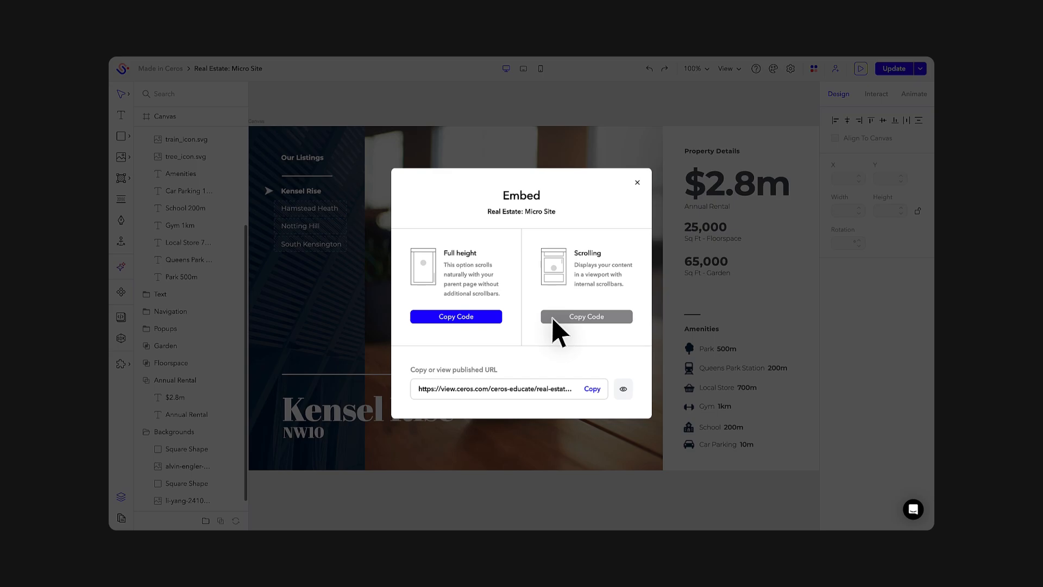
click(636, 182)
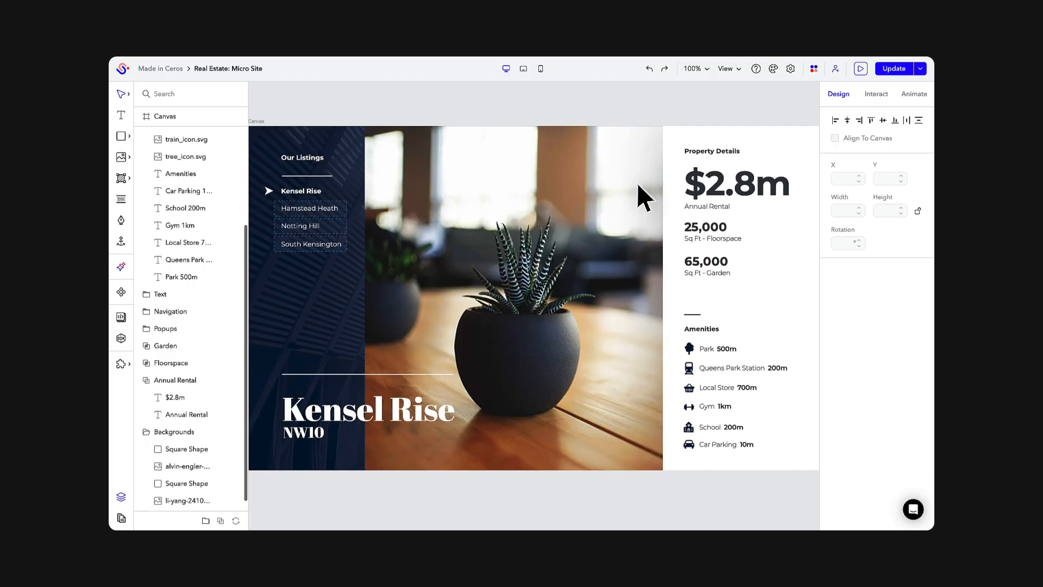